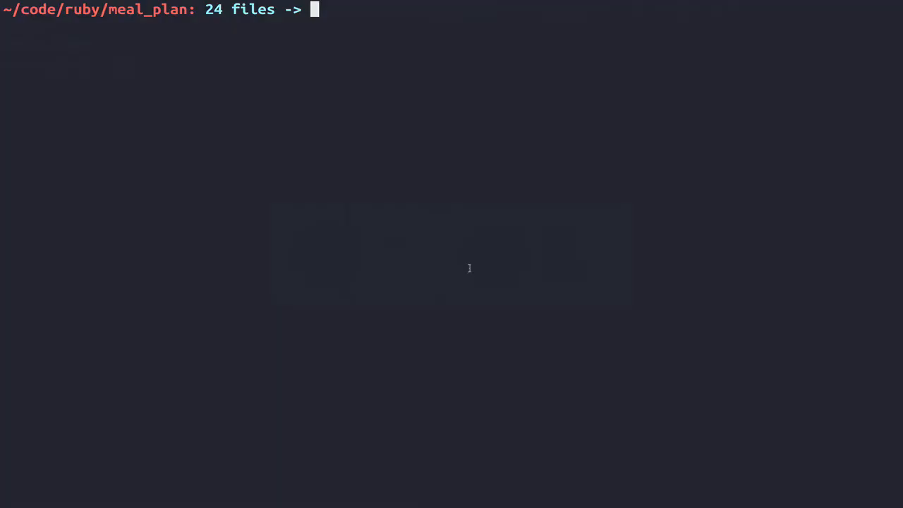
Step: List the cluster's pods and copy the mealplan pod's name
{"action": "type", "text": "kube"}
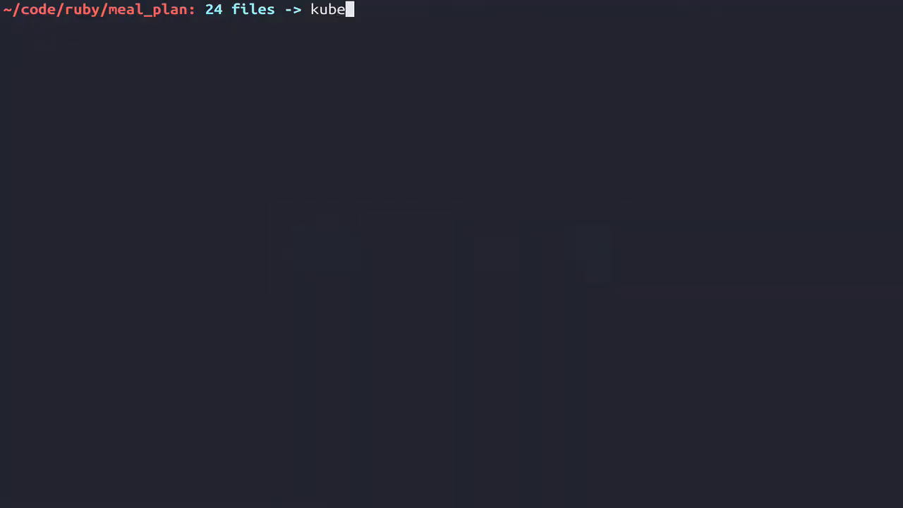
{"action": "type", "text": "ctl"}
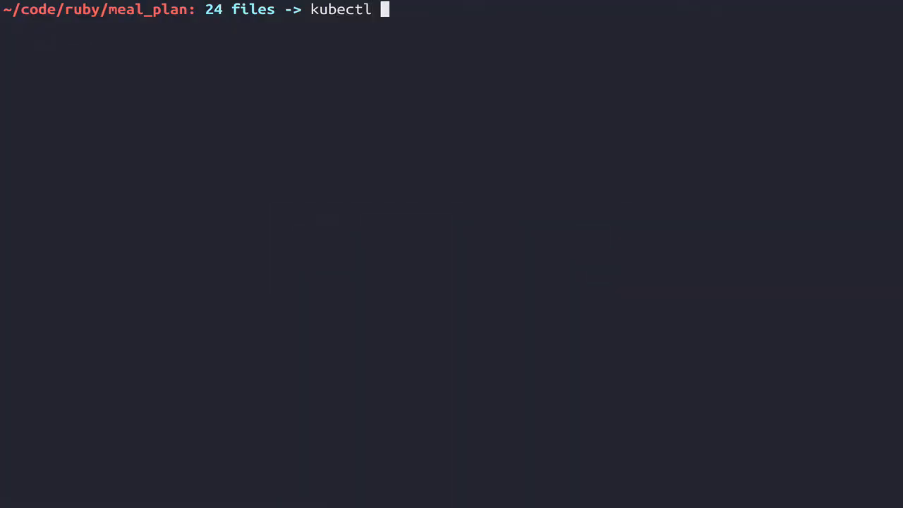
{"action": "type", "text": "get pods"}
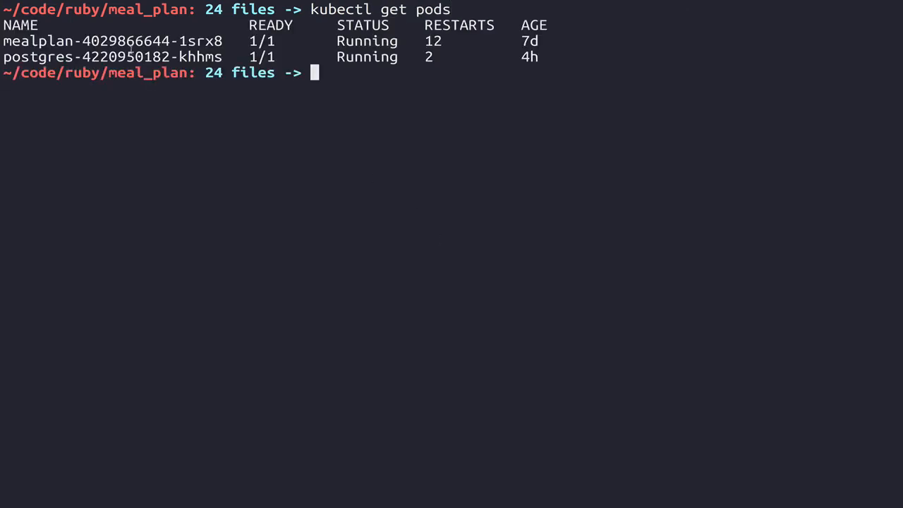
{"action": "double_click", "coordinate": [112, 41]}
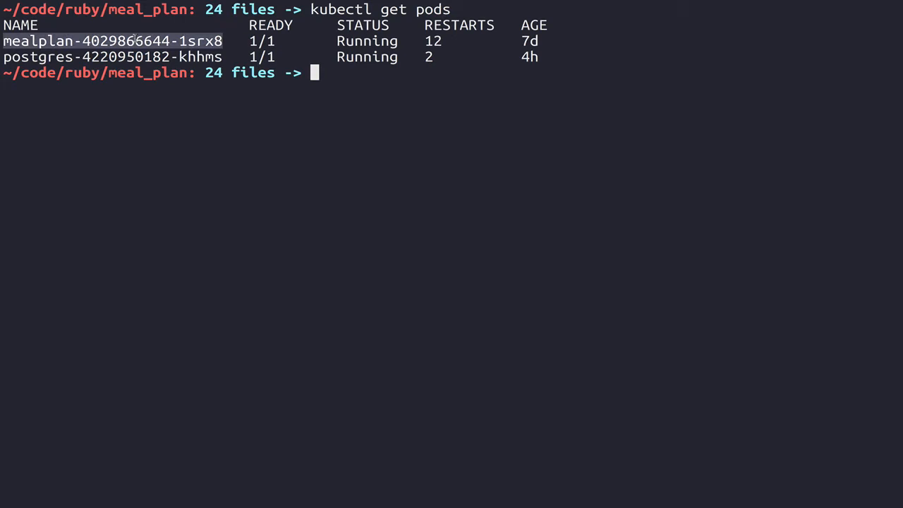
{"action": "type", "text": "k"}
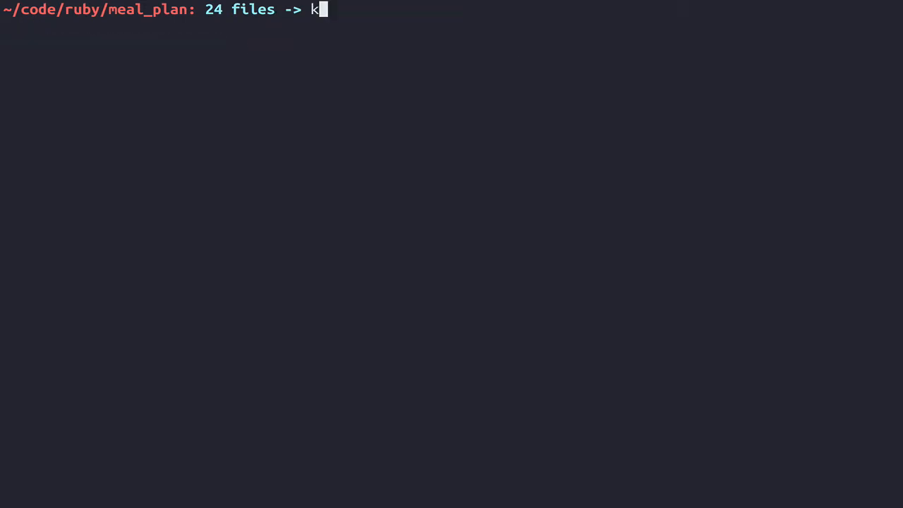
{"action": "type", "text": "ubectl logs"}
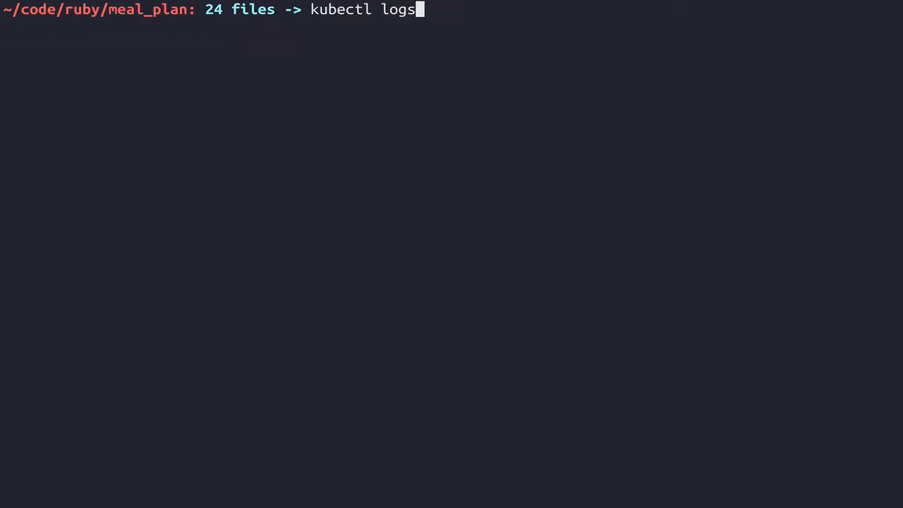
{"action": "type", "text": "mealplan-4029866644-1srx8"}
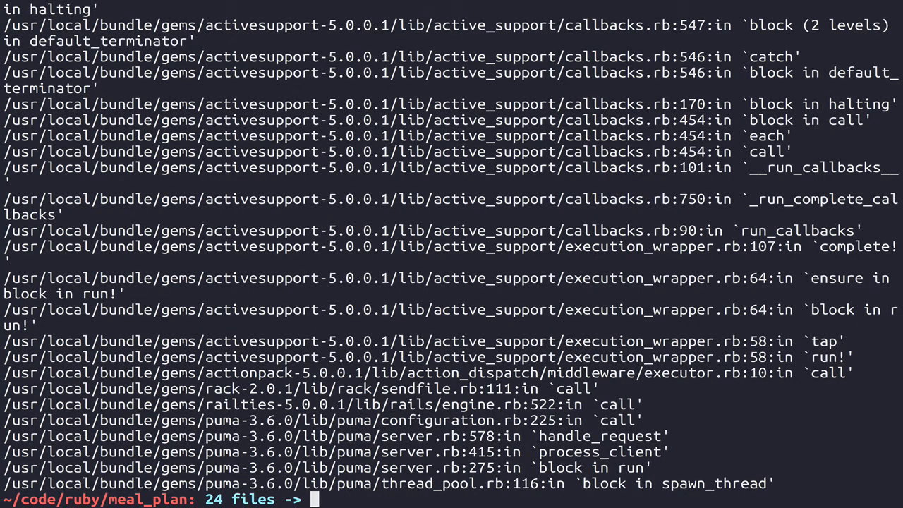
{"action": "scroll", "scroll_direction": "down", "scroll_amount": 3}
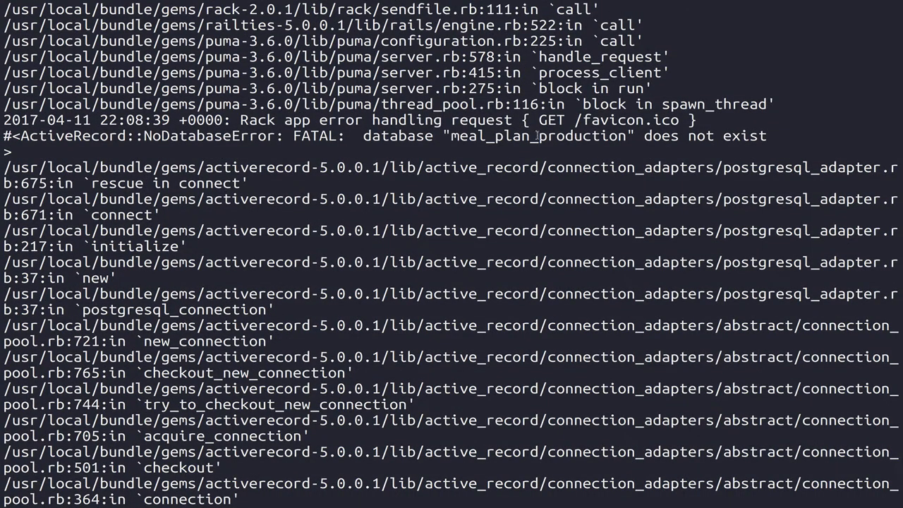
{"action": "scroll", "scroll_direction": "down", "scroll_amount": 3}
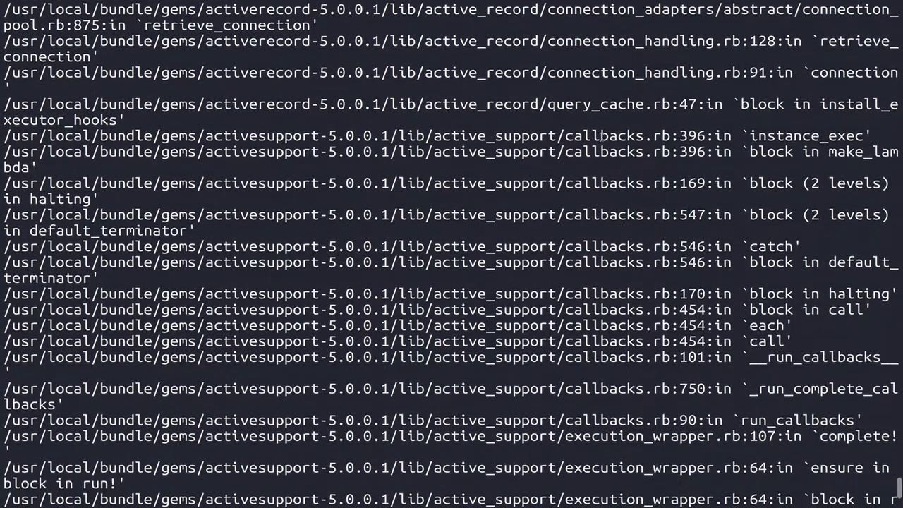
{"action": "scroll", "scroll_direction": "down", "scroll_amount": 3}
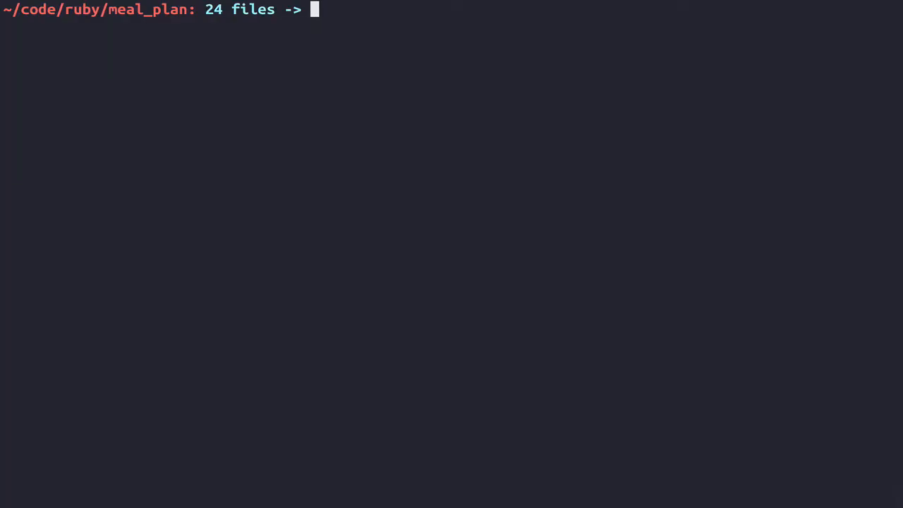
{"action": "type", "text": "vim deployments/postgres.yml"}
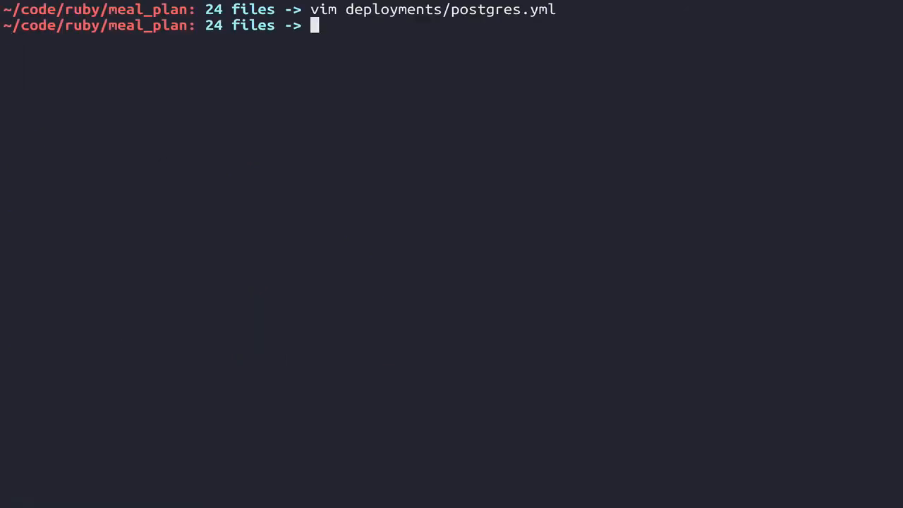
Step: List persistent volumes and describe pvc-a396ab14-1eda-11e7-8f2c-080027b11ce5
{"action": "type", "text": "k"}
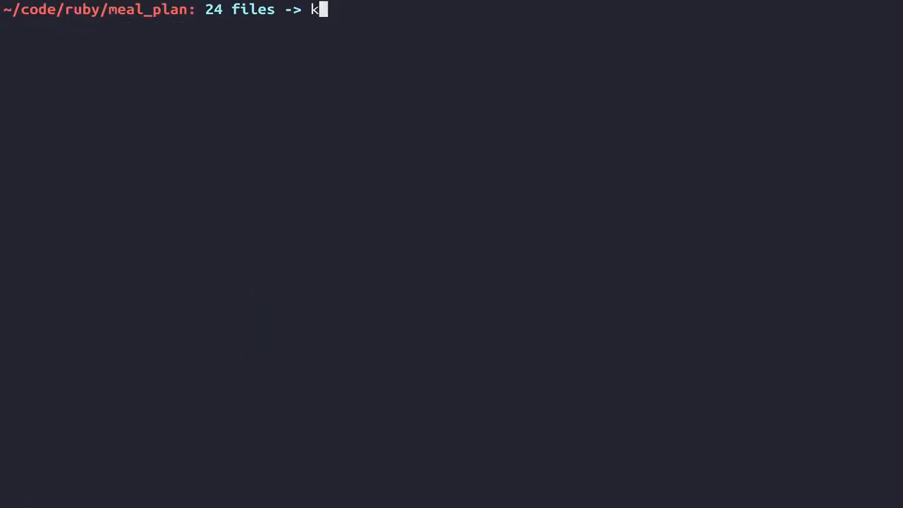
{"action": "type", "text": "ubectl get pv"}
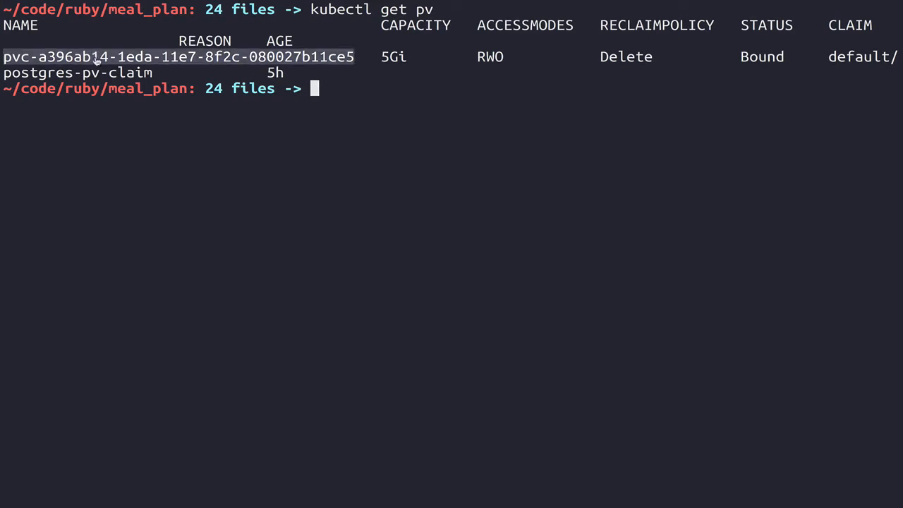
{"action": "mouse_move", "coordinate": [21, 79]}
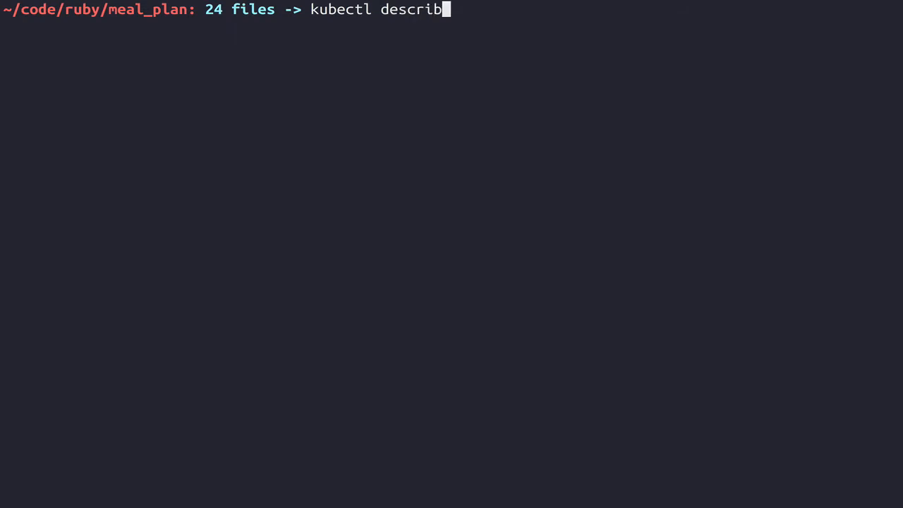
{"action": "type", "text": "e pvc-a396ab14-1eda-11e7-8f2c-080027b11ce5"}
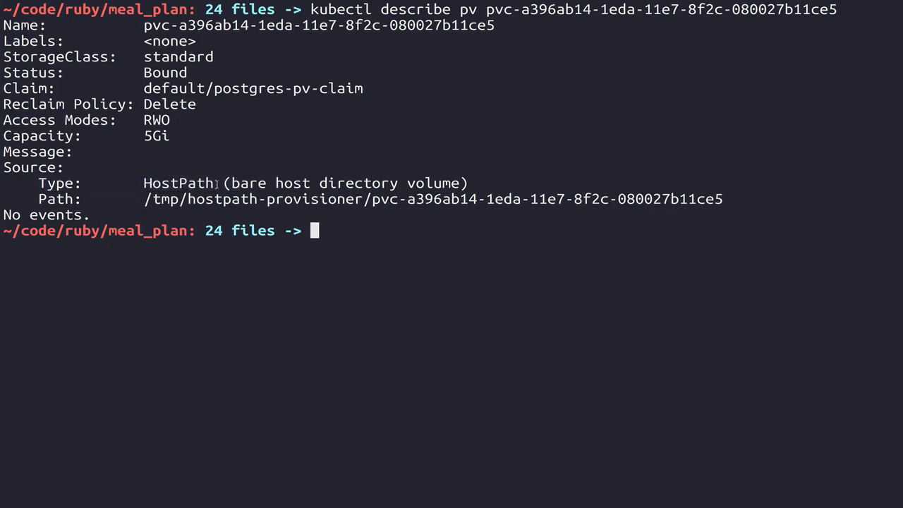
{"action": "mouse_move", "coordinate": [144, 203]}
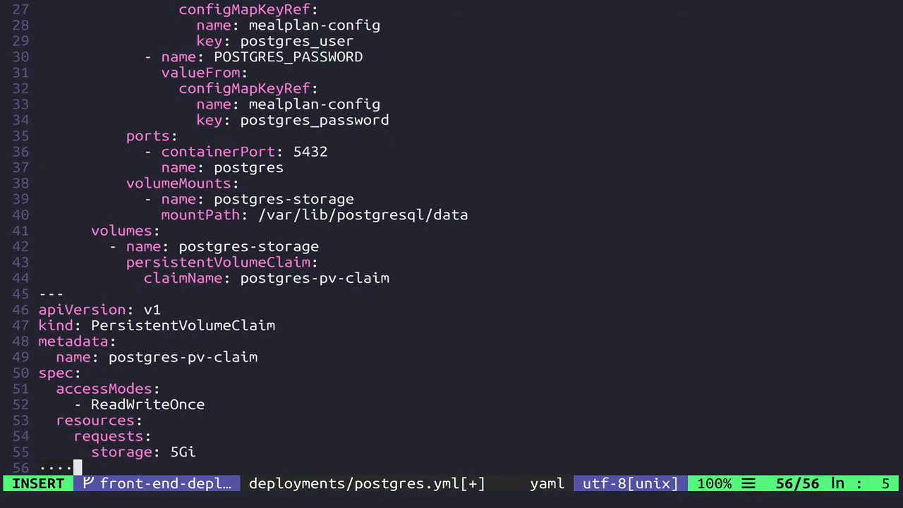
Step: Add volumeName: postgres-pv to postgres-pv-claim's spec and begin an apiVersion: v1 document
{"action": "type", "text": "volumeName:"}
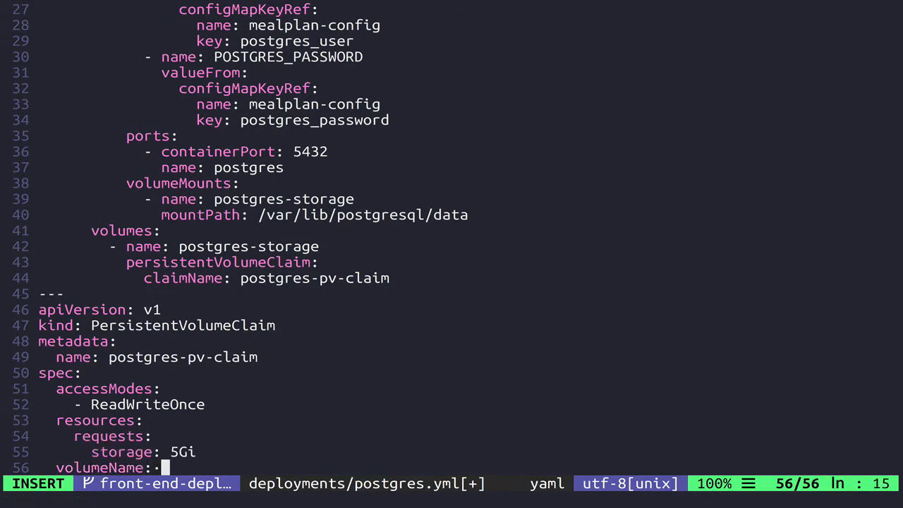
{"action": "type", "text": "postgres-pv"}
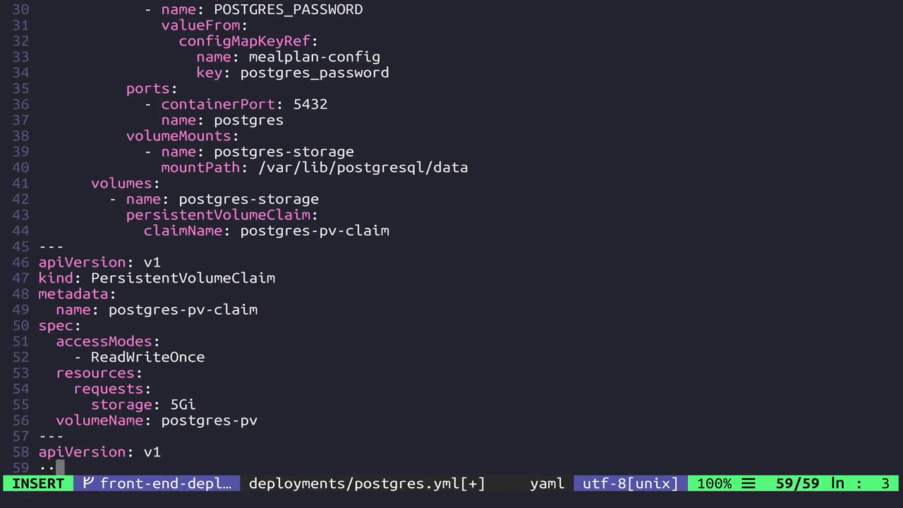
Step: Define a PersistentVolume spec with ReadWriteOnce access and 5Gi storage capacity
{"action": "type", "text": "kind: P"}
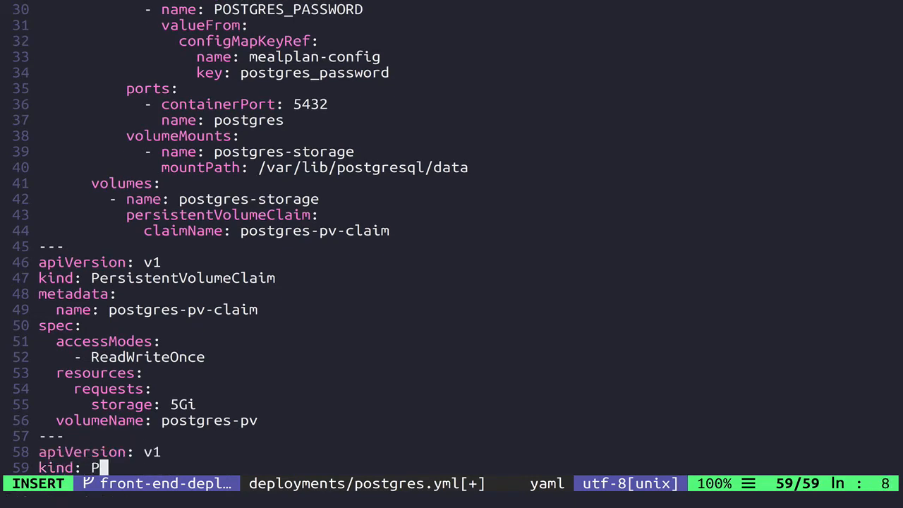
{"action": "type", "text": "ersistentVolume"}
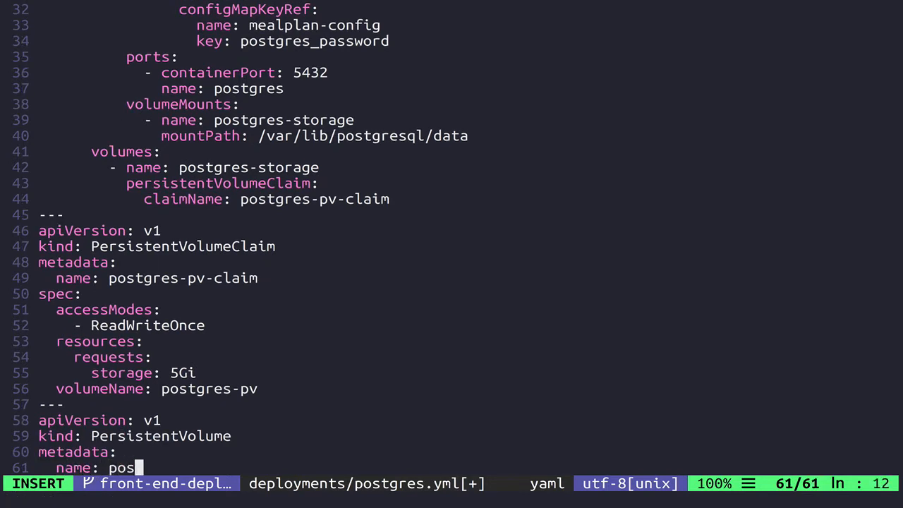
{"action": "key", "text": "Escape"}
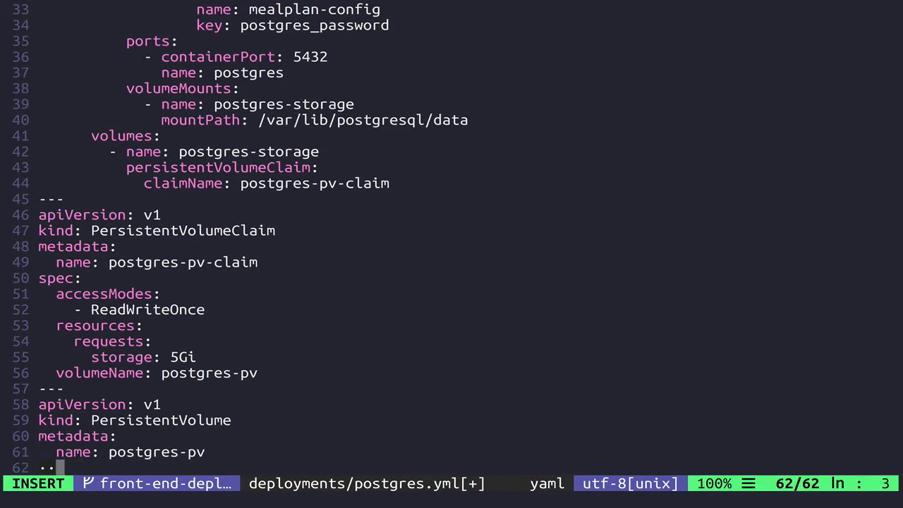
{"action": "type", "text": "spec:"}
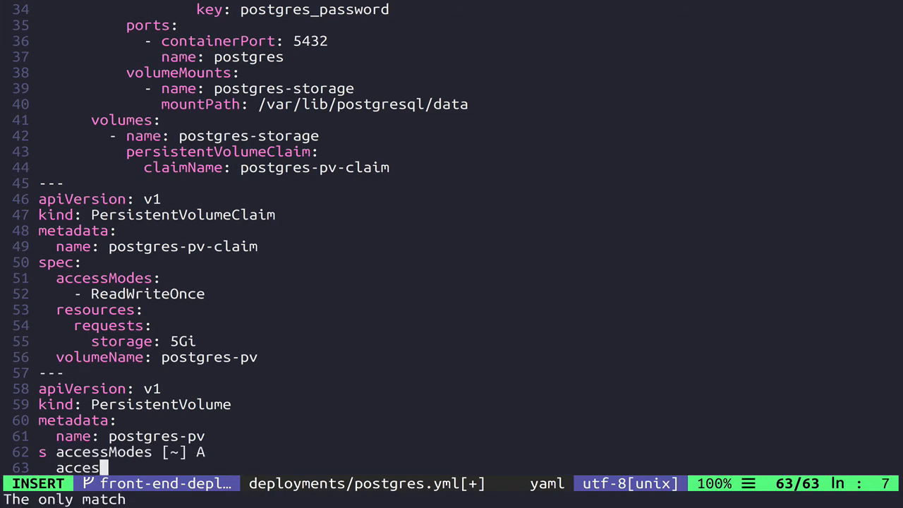
{"action": "type", "text": "sModes:"}
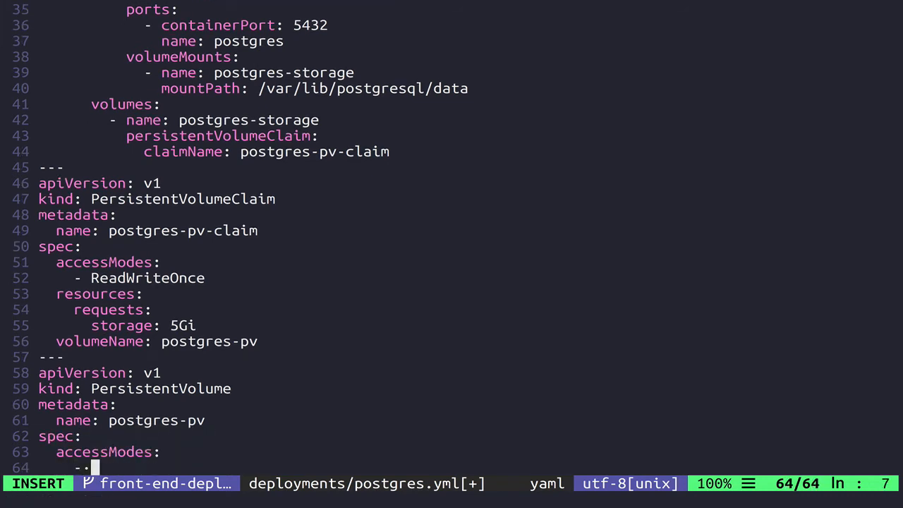
{"action": "type", "text": "R"}
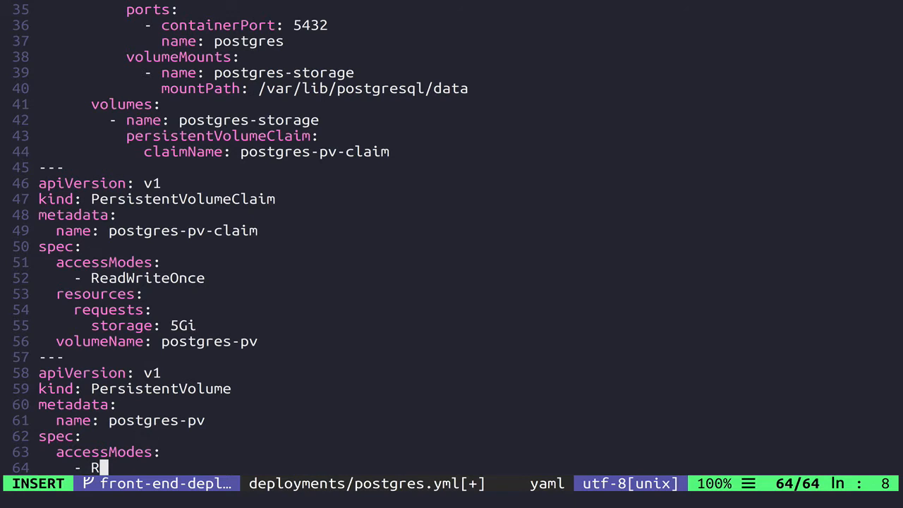
{"action": "type", "text": "eadWriteOnce"}
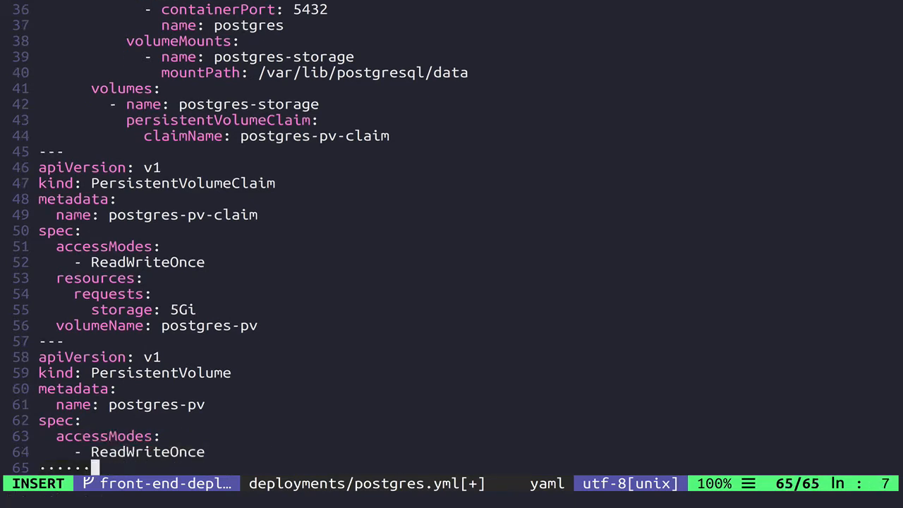
{"action": "type", "text": "capacity:"}
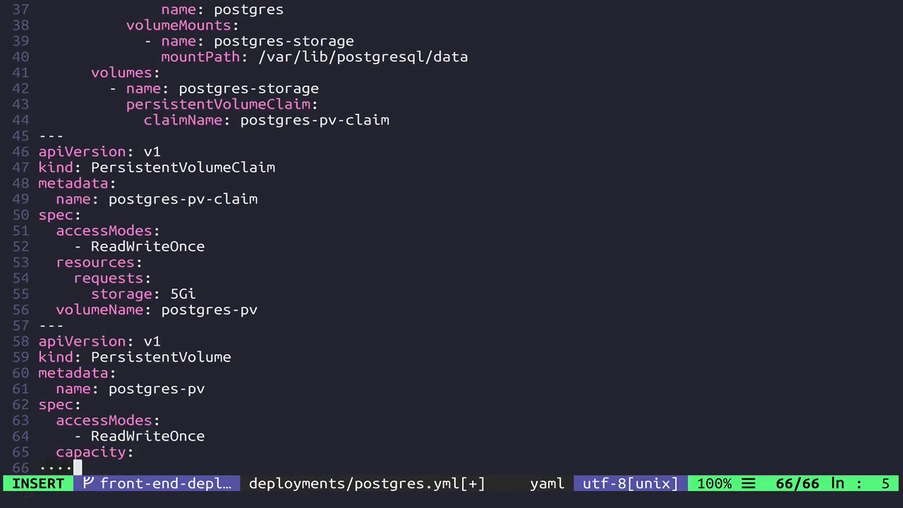
{"action": "type", "text": "storage: 5"}
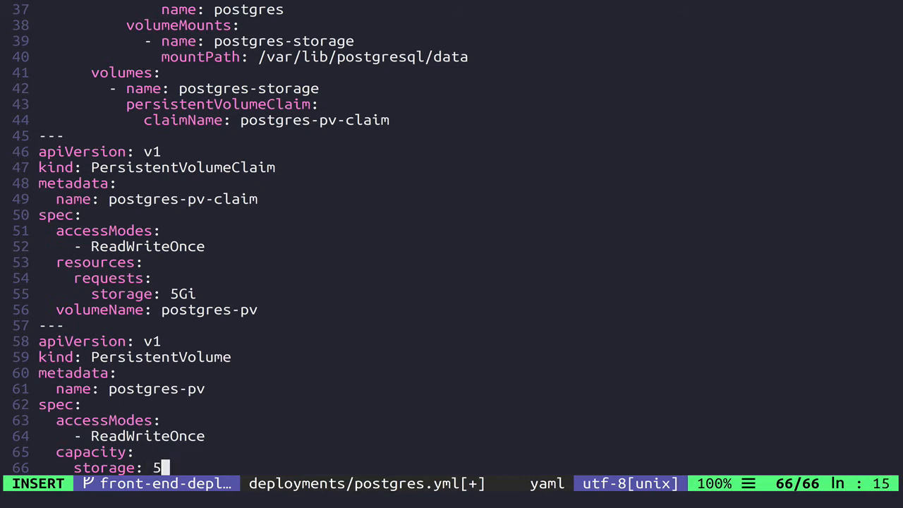
{"action": "type", "text": "Gi"}
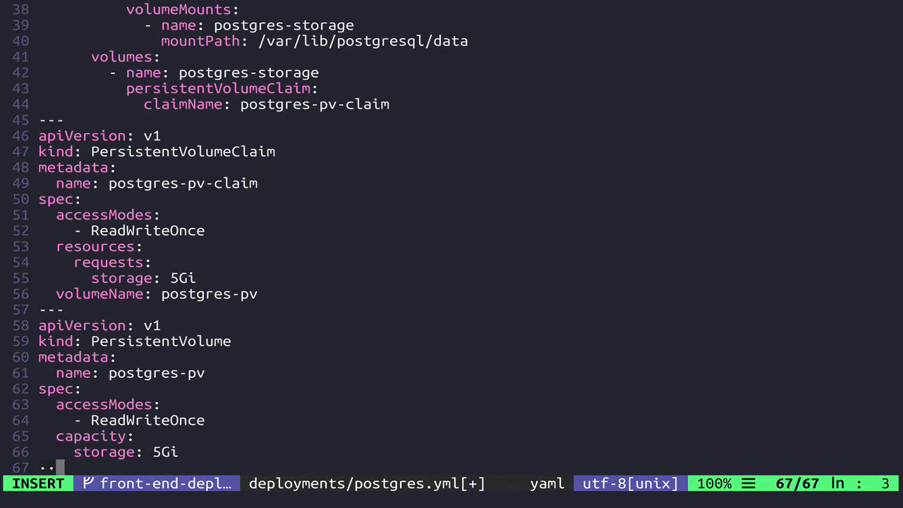
Step: Give the volume a hostPath of /data/mealplan-postgres
{"action": "type", "text": "hostPath:"}
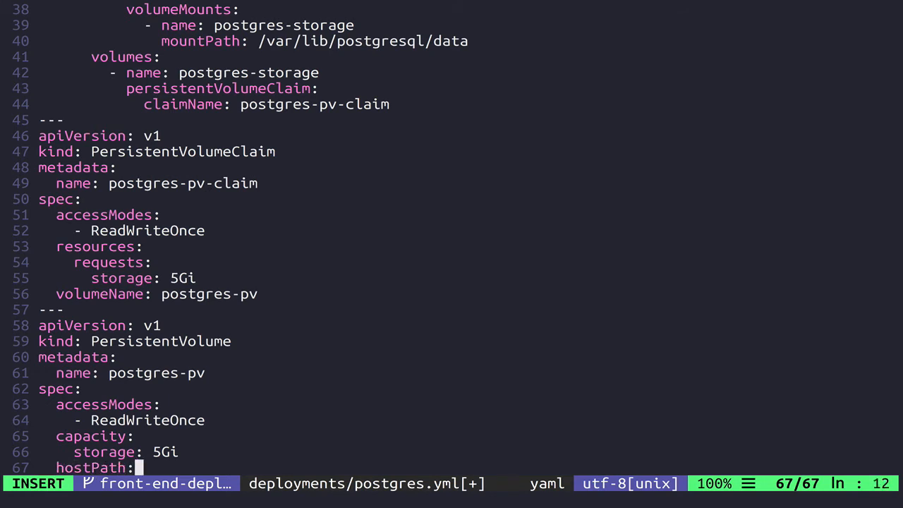
{"action": "key", "text": "Enter"}
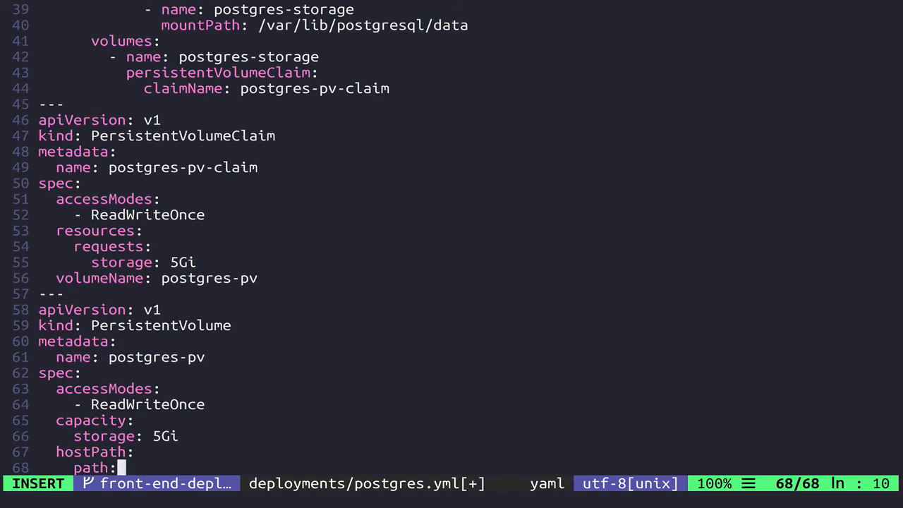
{"action": "type", "text": "/data"}
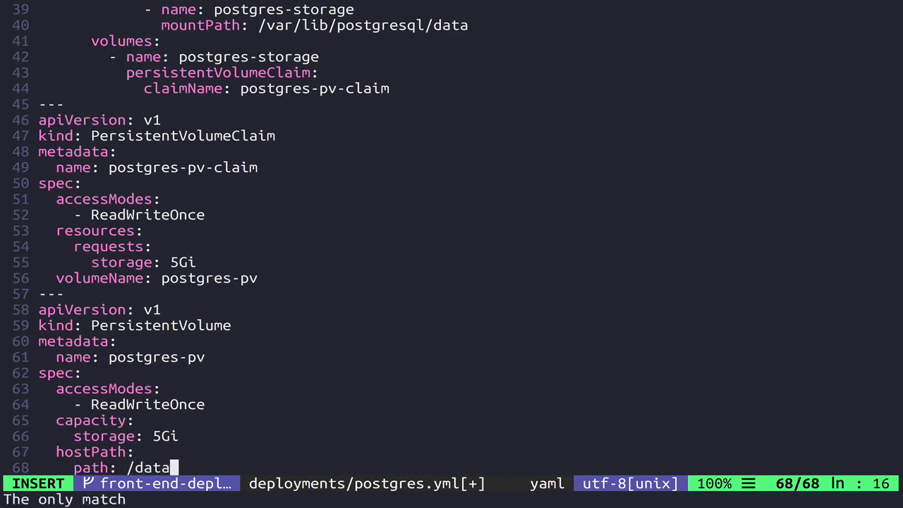
{"action": "type", "text": "/"}
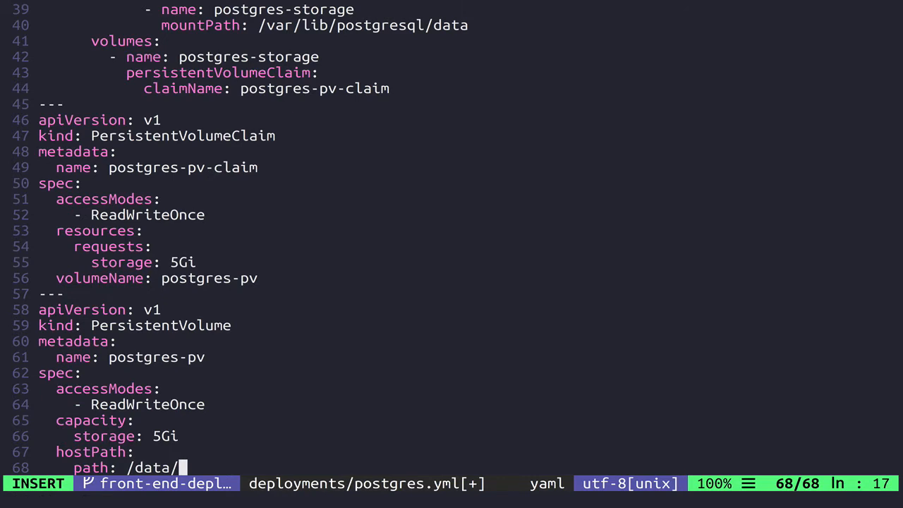
{"action": "type", "text": "mealplan-"}
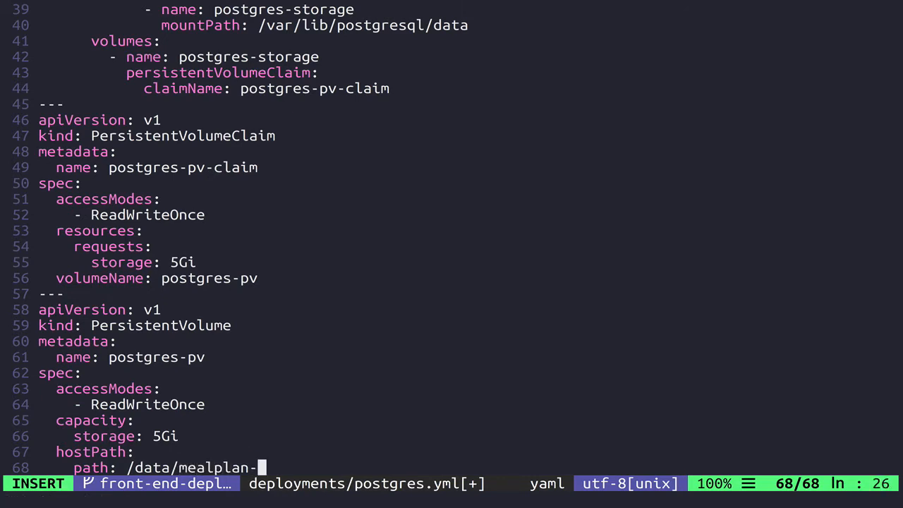
{"action": "type", "text": "postgres"}
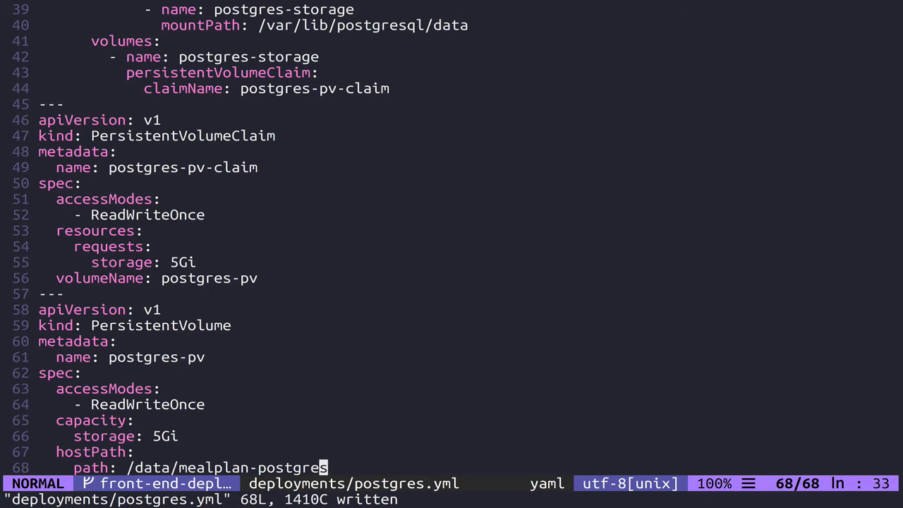
Step: Save postgres.yml and quit Vim with :wq
{"action": "type", "text": ":wq"}
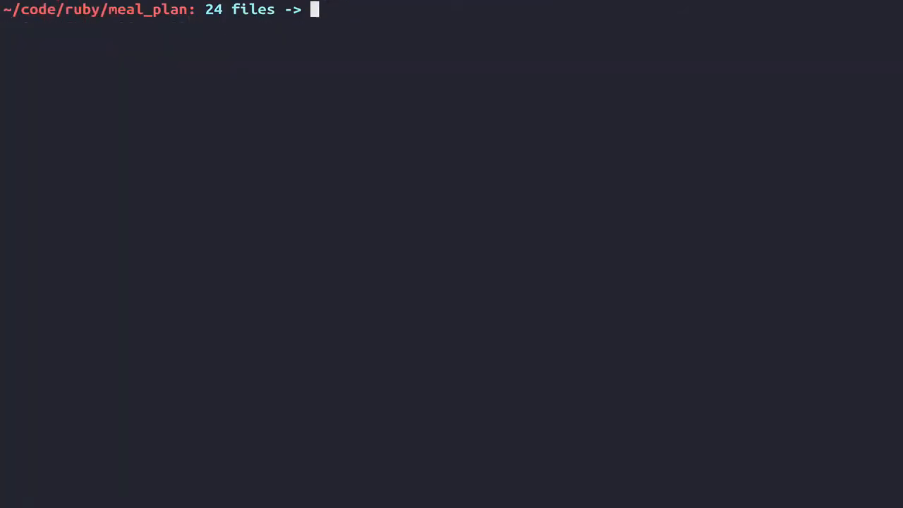
Step: Delete the postgres resources with kubectl delete -f deployments/postgres.yml, then recall it as create
{"action": "type", "text": "kubectl"}
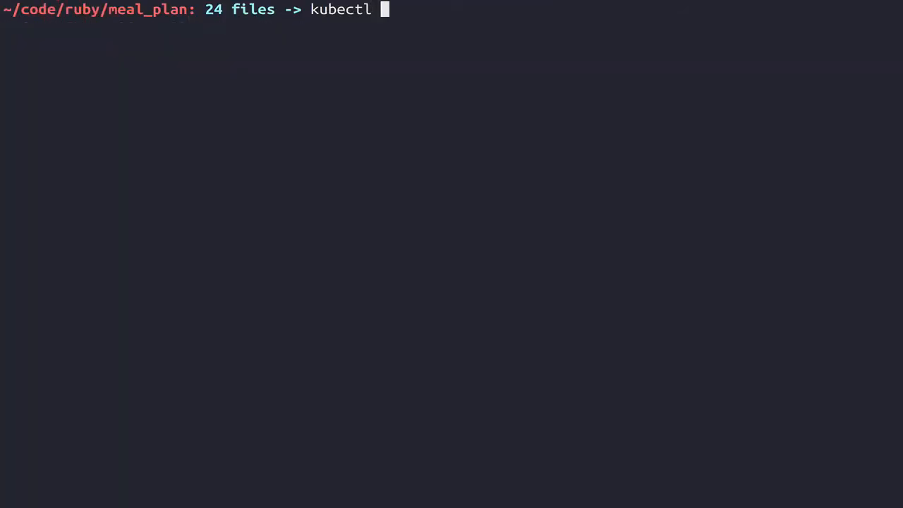
{"action": "type", "text": "delete -f po"}
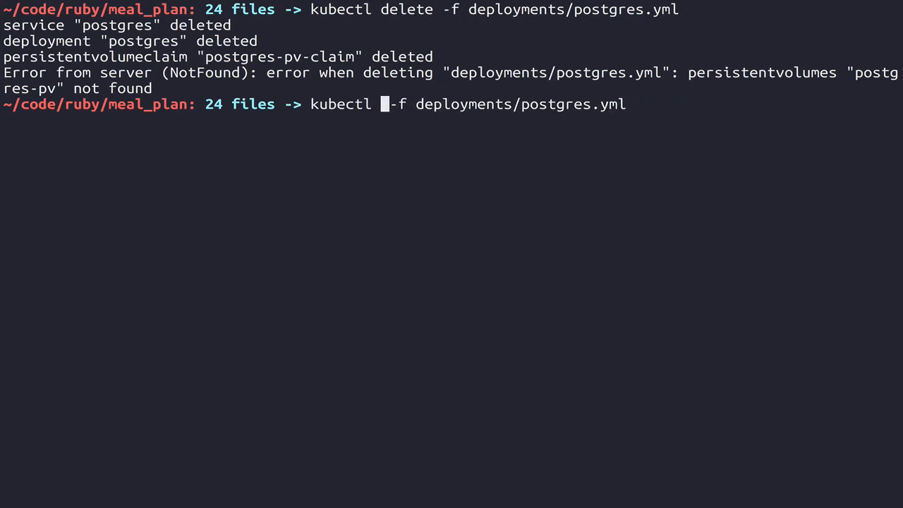
{"action": "type", "text": "create"}
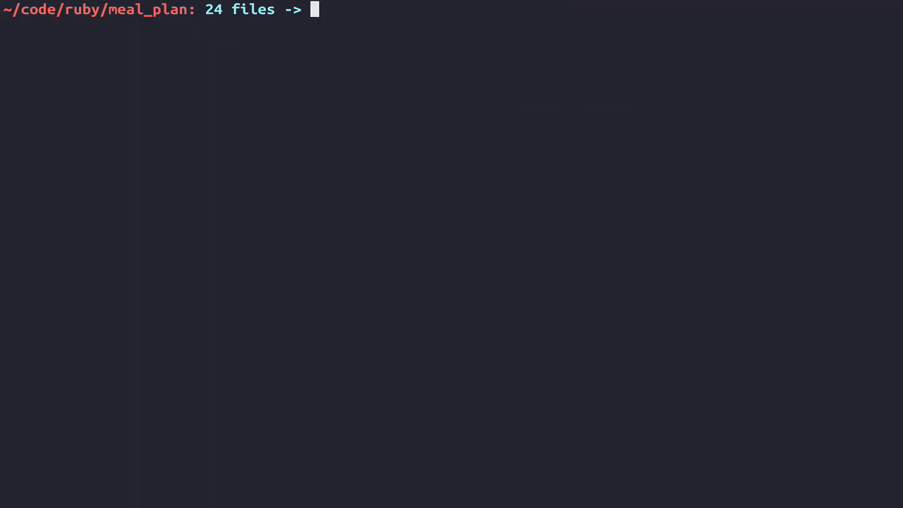
Step: Create postgres from deployments/postgres.yml, list pods, and copy the mealplan pod name
{"action": "type", "text": "kubectl get pods"}
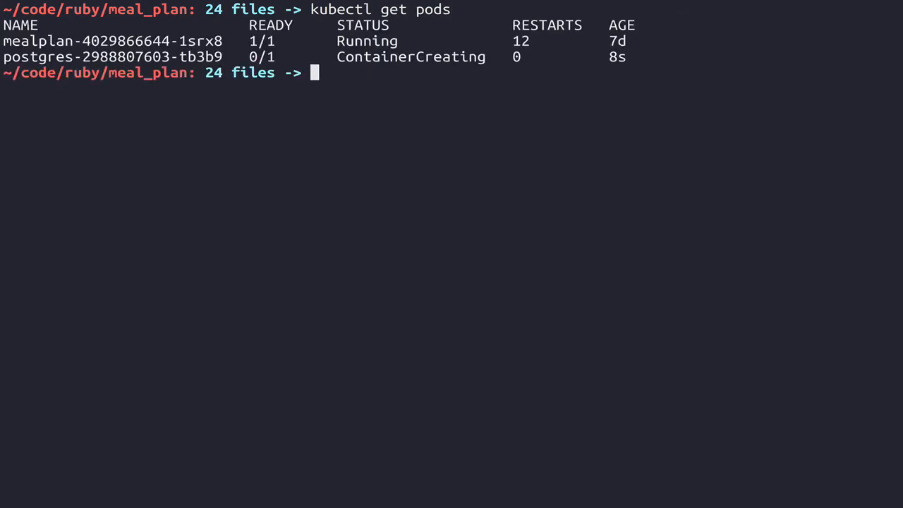
{"action": "double_click", "coordinate": [111, 41]}
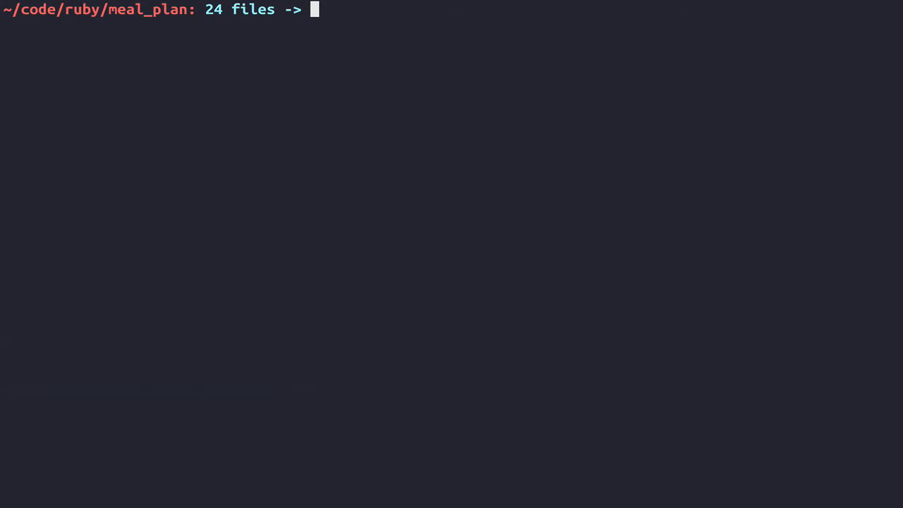
Step: Run bundle exec rake db:setup and db:migrate in the mealplan pod via kubectl exec
{"action": "type", "text": "kubectl exec mealplan-4029866644-1srx8 --"}
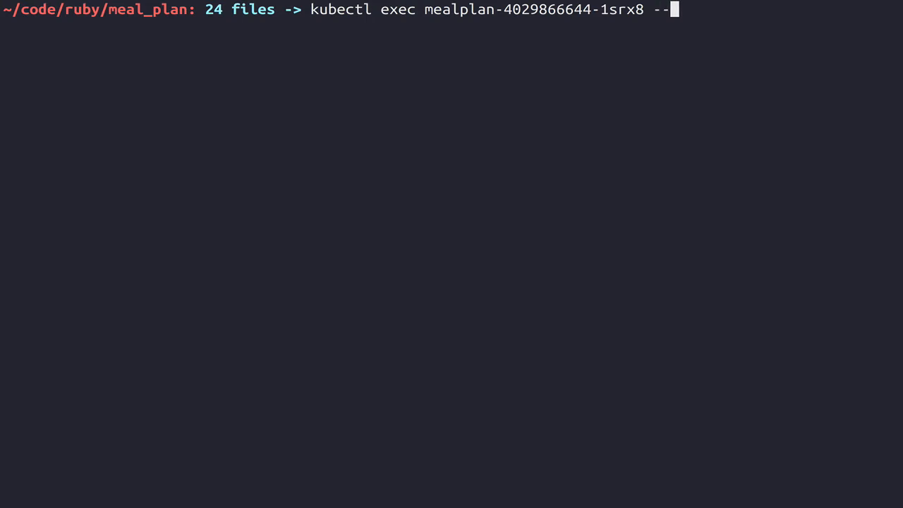
{"action": "type", "text": "stdin --tty --"}
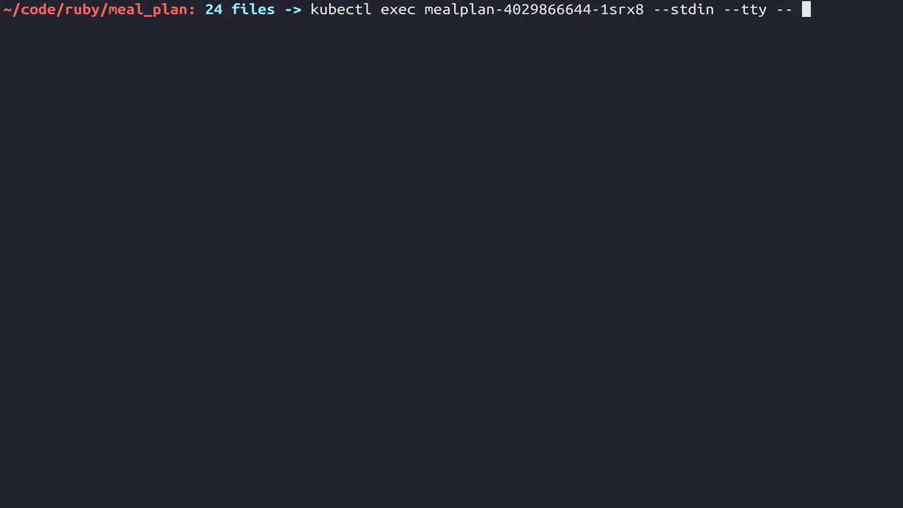
{"action": "type", "text": "bundle exec r"}
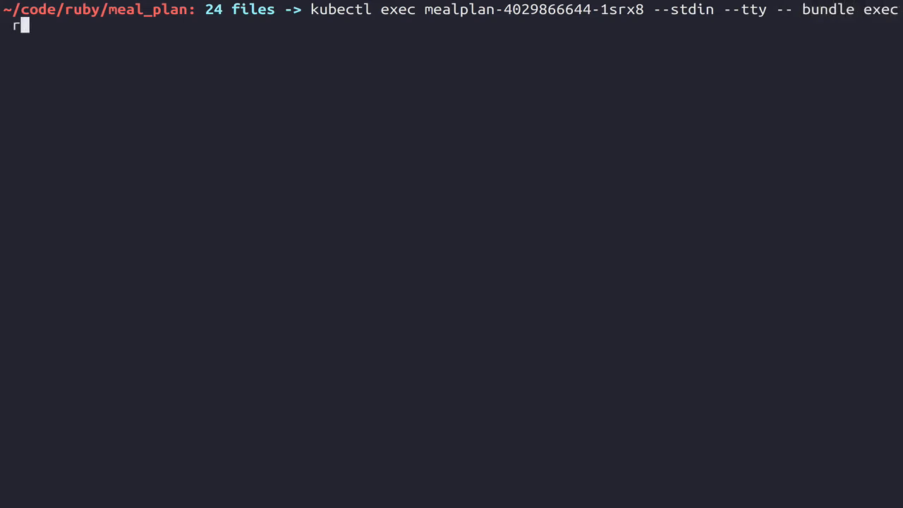
{"action": "type", "text": "ake db:setup"}
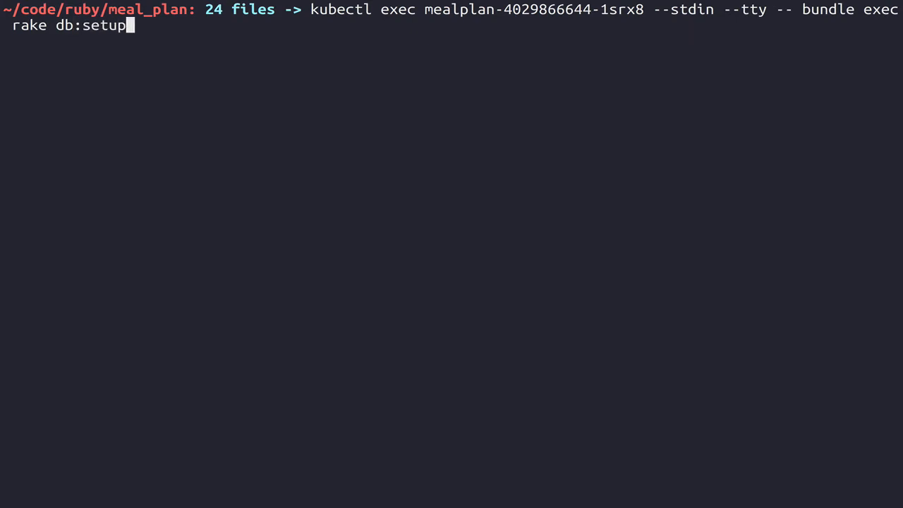
{"action": "type", "text": "db:mig"}
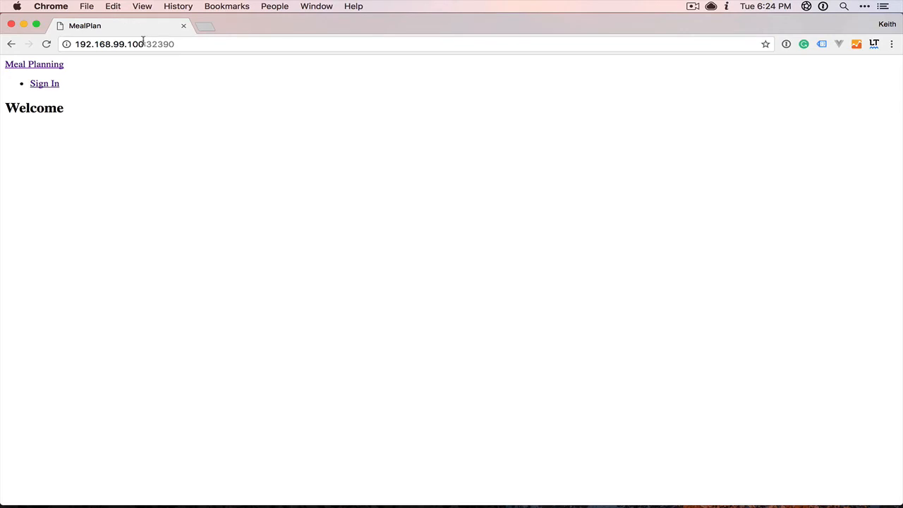
{"action": "mouse_move", "coordinate": [231, 124]}
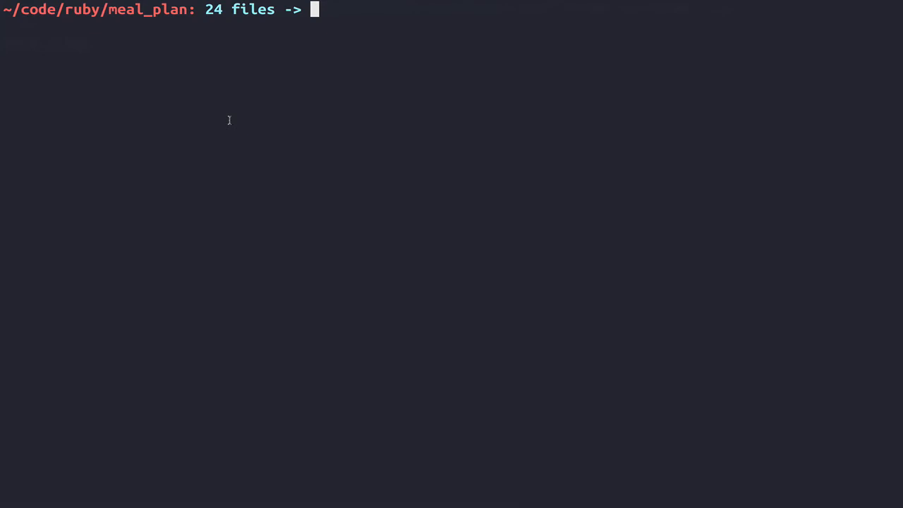
Step: List the project files, make an nginx directory, and copy site.conf into it
{"action": "type", "text": "ls"}
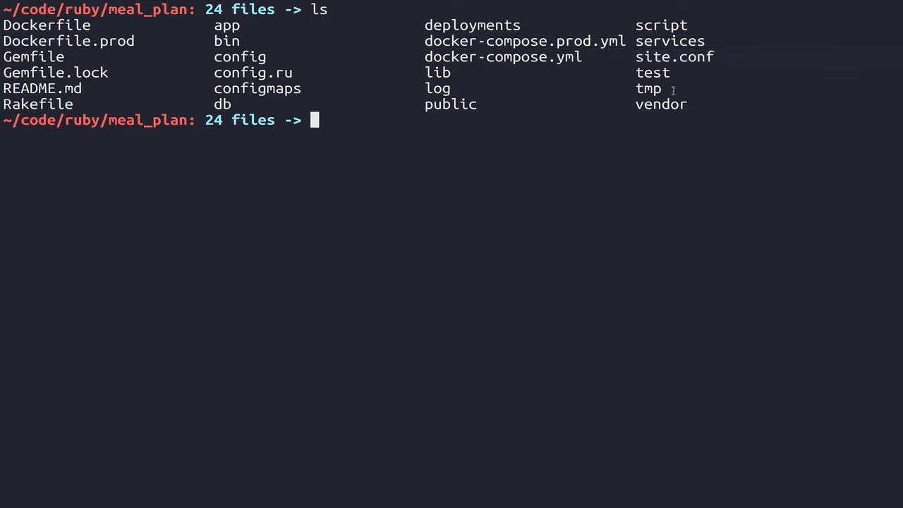
{"action": "mouse_move", "coordinate": [454, 156]}
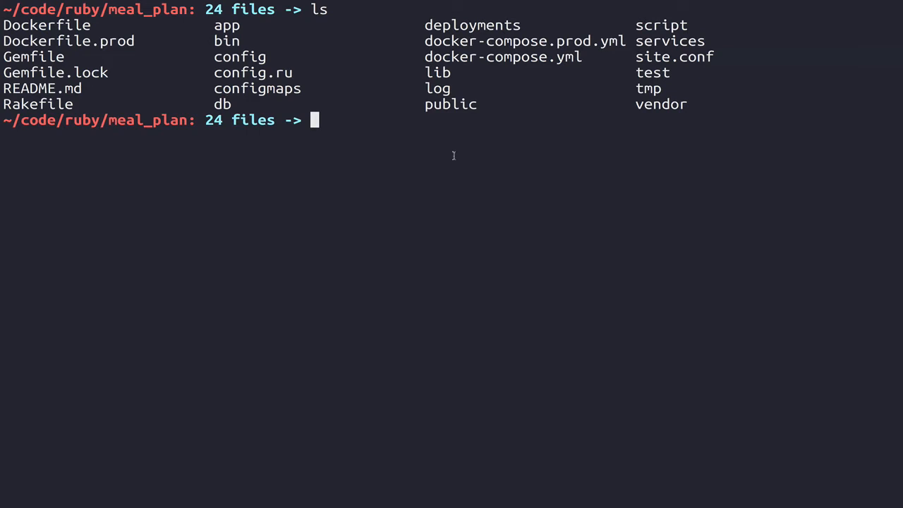
{"action": "type", "text": "mkdir"}
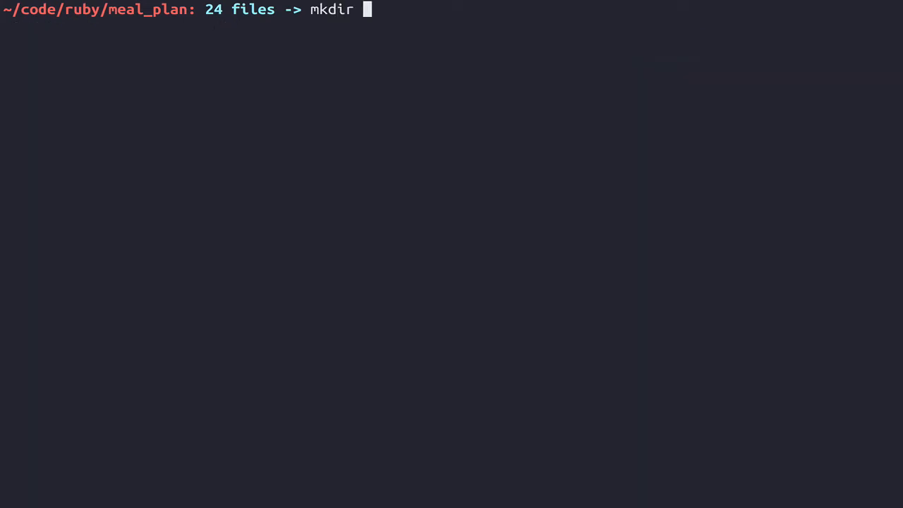
{"action": "type", "text": "nginx"}
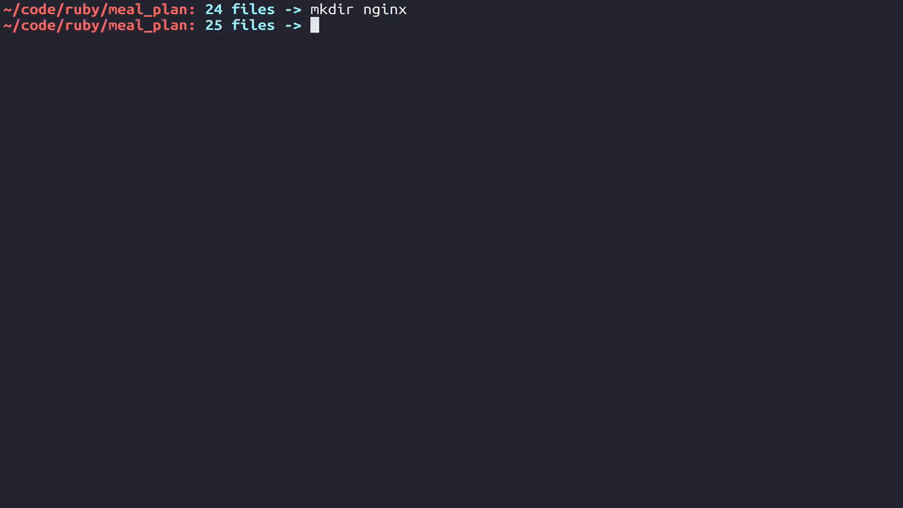
{"action": "type", "text": "cp site.conf nginx/"}
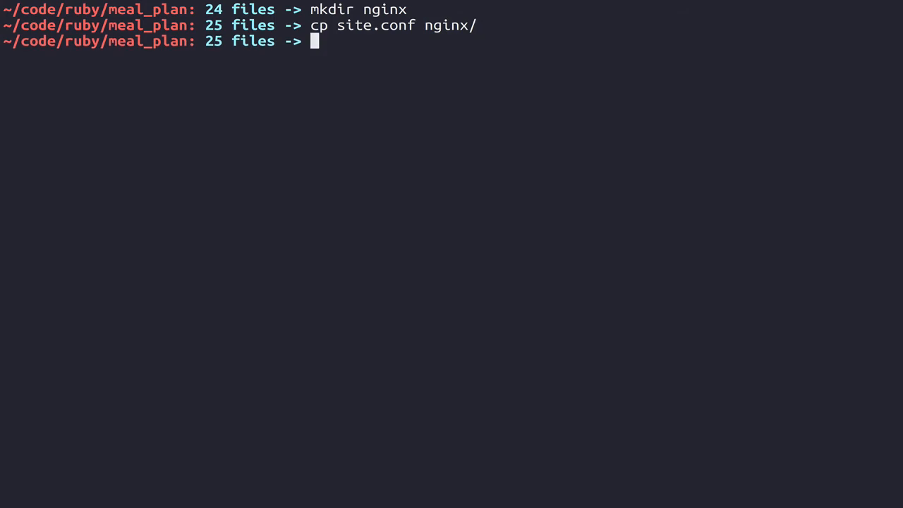
Step: Write nginx/Dockerfile FROM nginx:1.11.13-alpine, copying site.conf to /etc/nginx/conf.d/default.conf, and save
{"action": "type", "text": "vim n"}
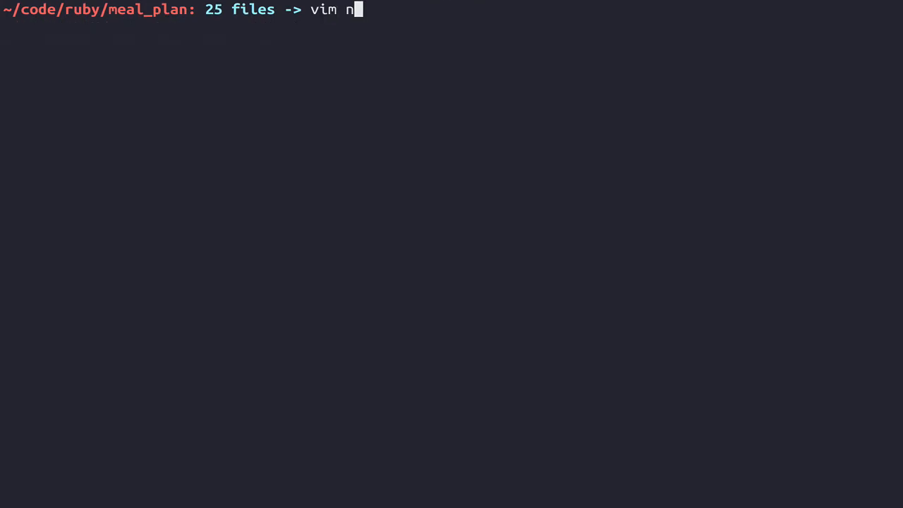
{"action": "type", "text": "ginx/Dockerfile"}
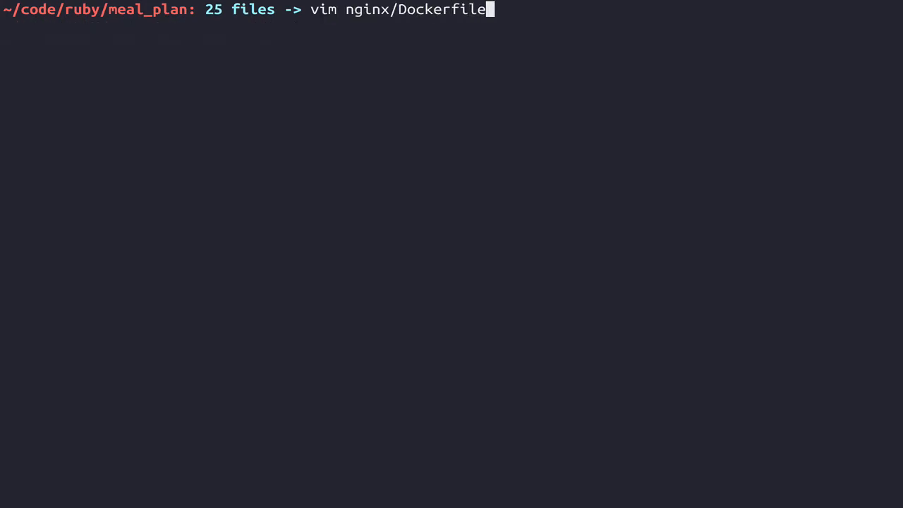
{"action": "key", "text": "Enter"}
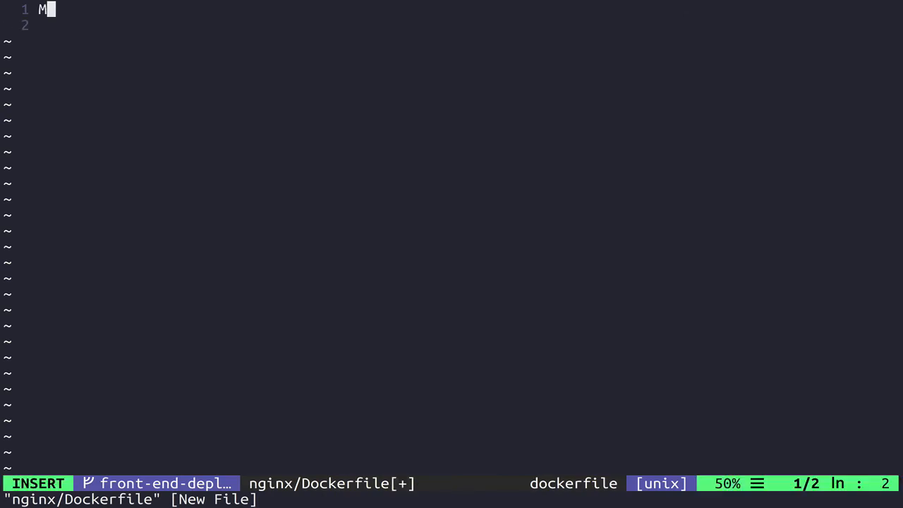
{"action": "type", "text": "ROM"}
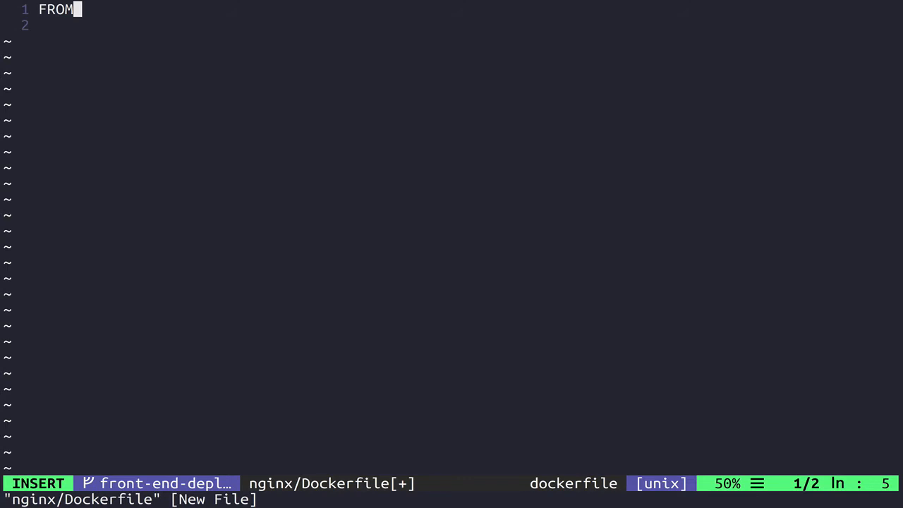
{"action": "type", "text": "nginx:"}
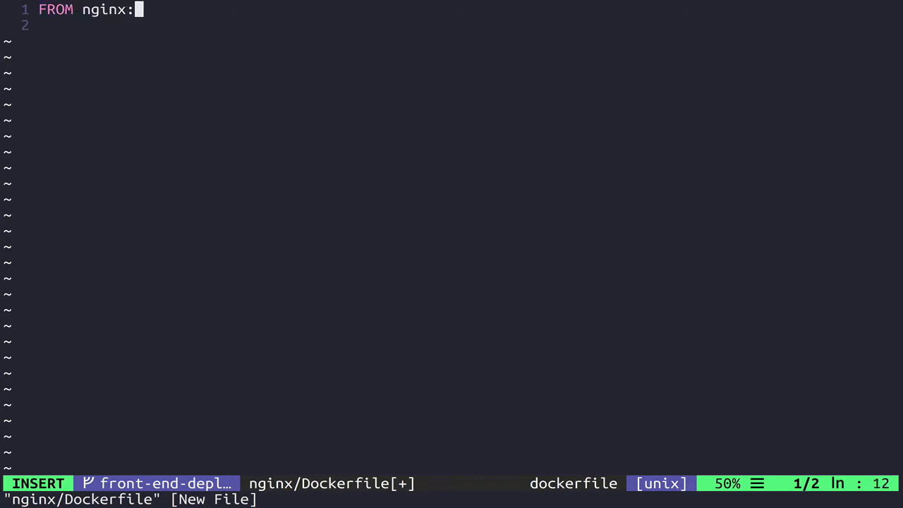
{"action": "type", "text": "1.1"}
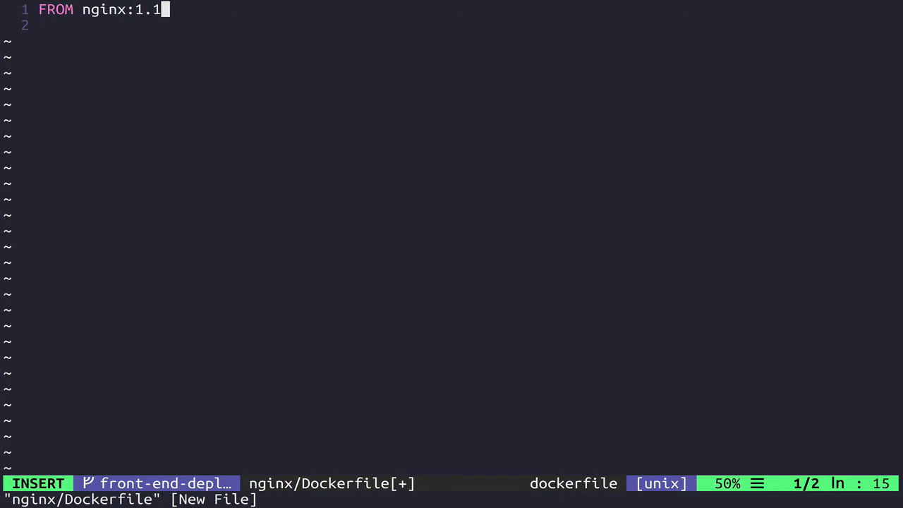
{"action": "type", "text": "1.13-alpine"}
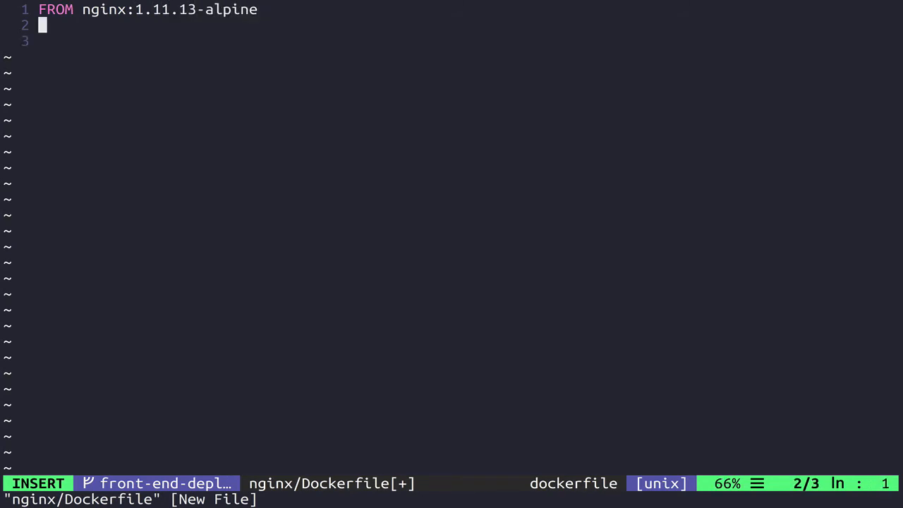
{"action": "type", "text": "COPY site.conf /"}
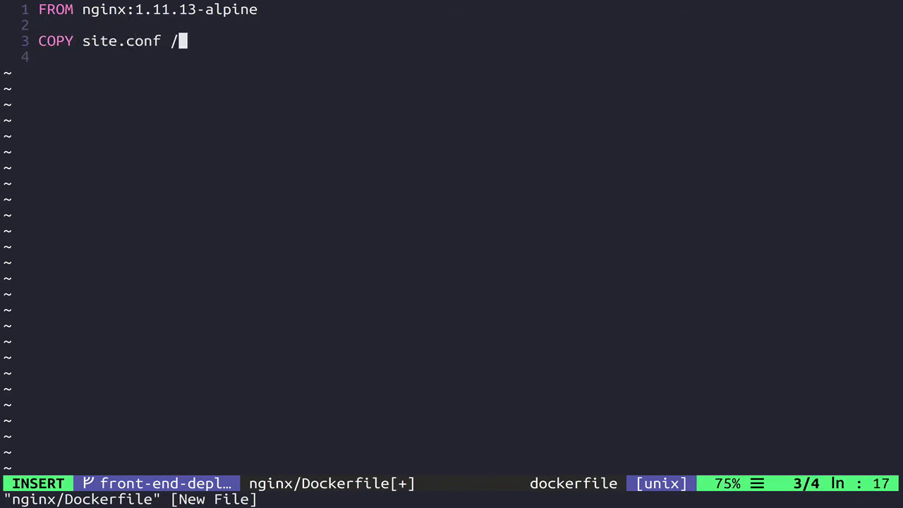
{"action": "type", "text": "etc/nginx/"}
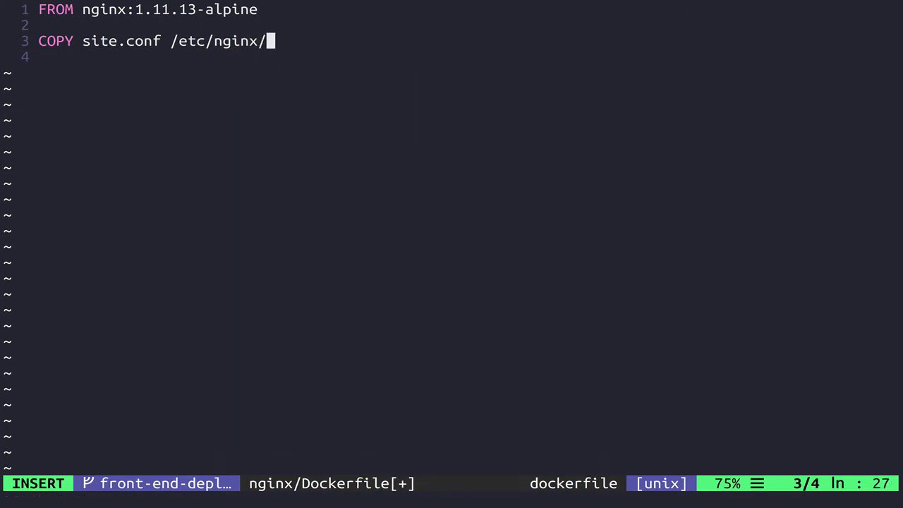
{"action": "type", "text": "conf.d"}
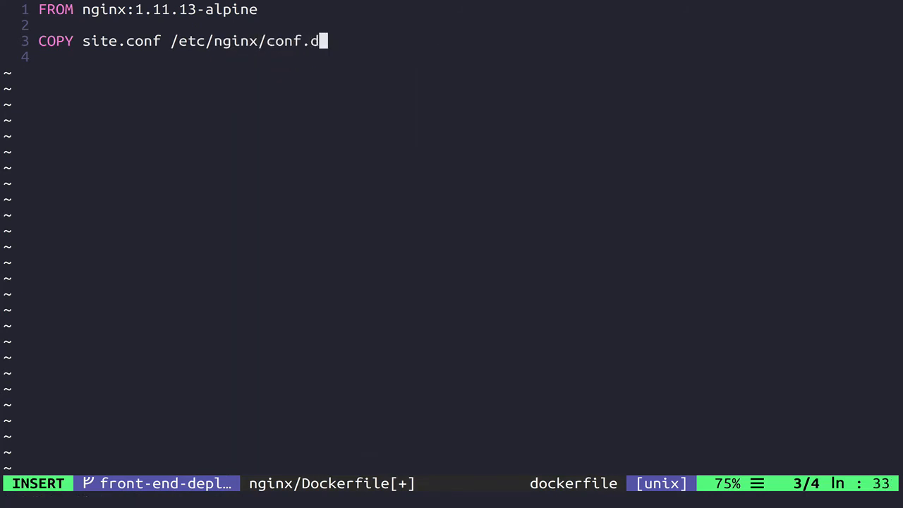
{"action": "type", "text": "/default.c"}
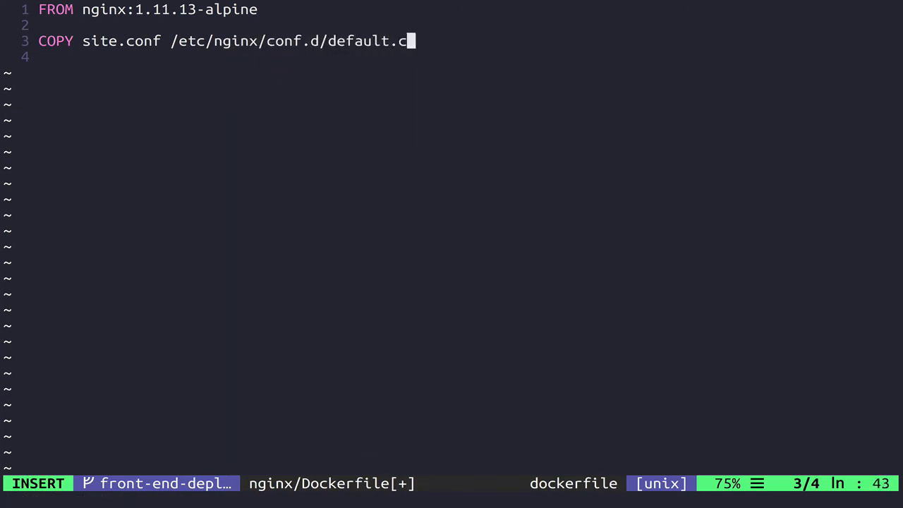
{"action": "key", "text": "Escape"}
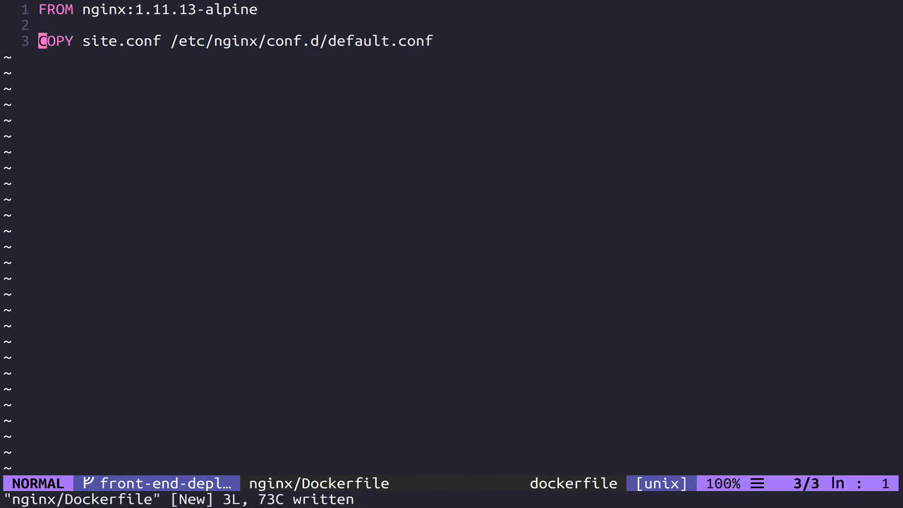
{"action": "type", "text": ":w"}
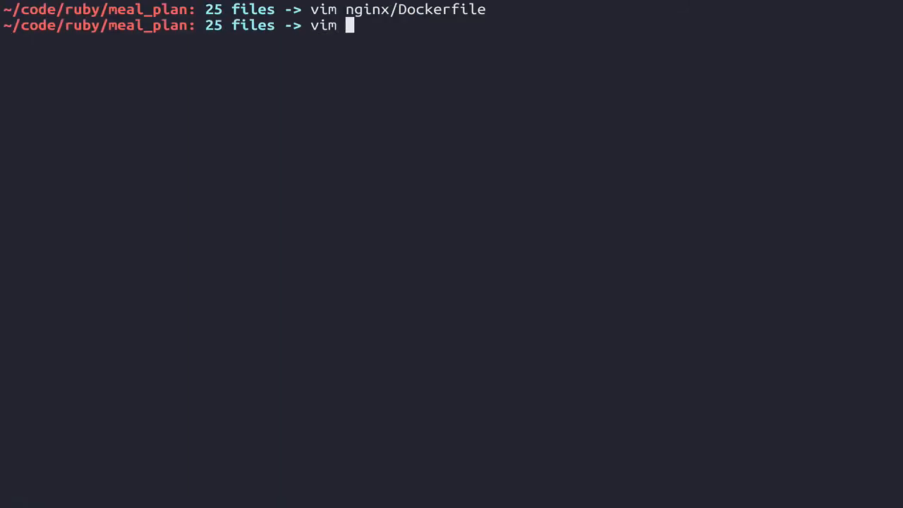
{"action": "type", "text": "site.conf"}
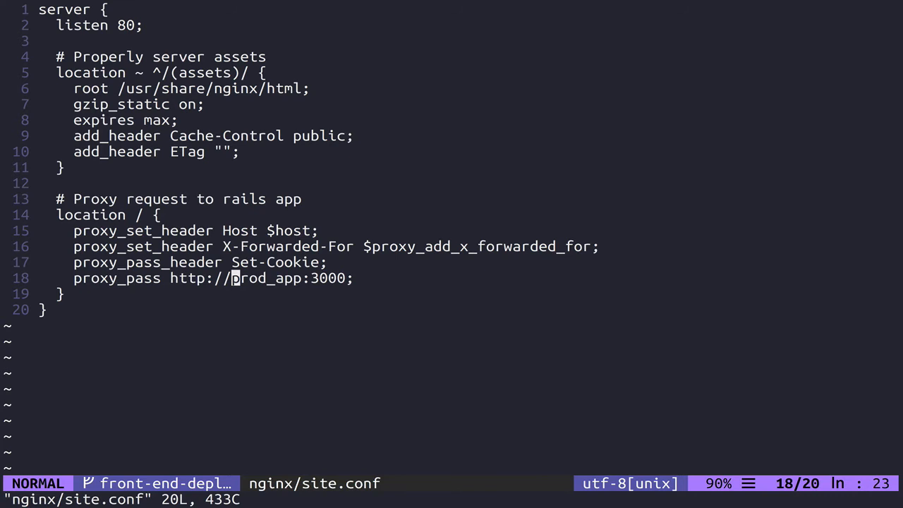
{"action": "type", "text": "mealplan"}
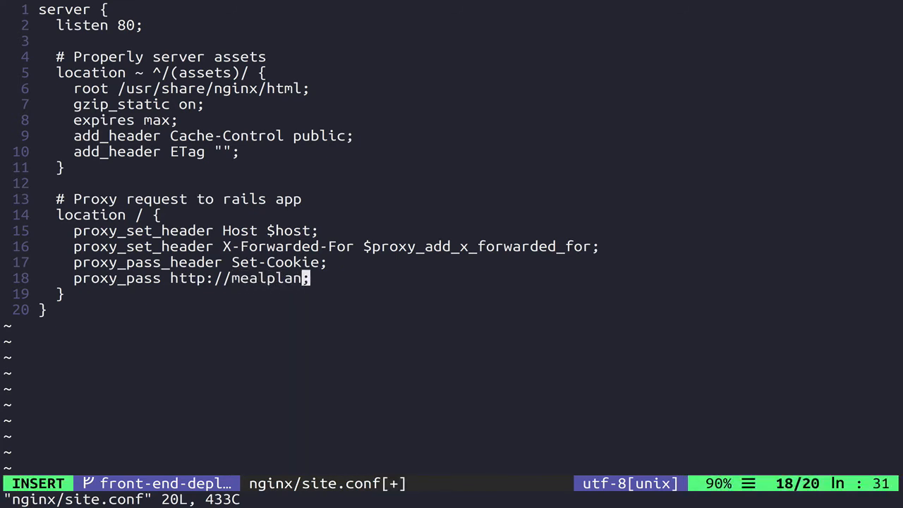
{"action": "key", "text": "Escape"}
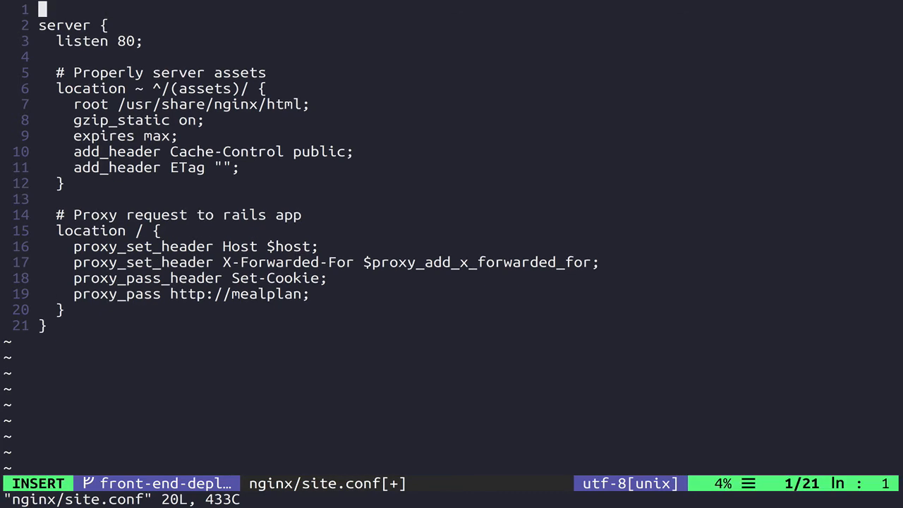
Step: Add an upstream mealplan { server mealplan; } block at the top and save with :wq
{"action": "type", "text": "upstream mealplan"}
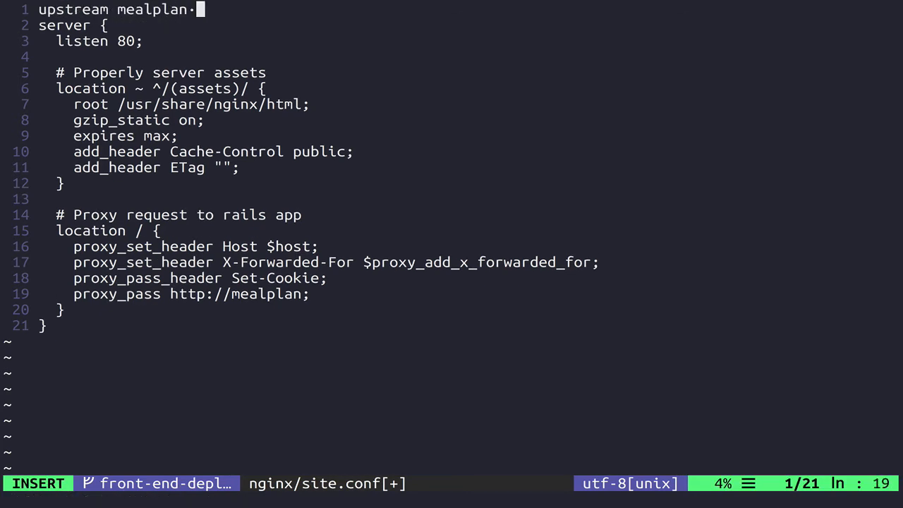
{"action": "type", "text": "{"}
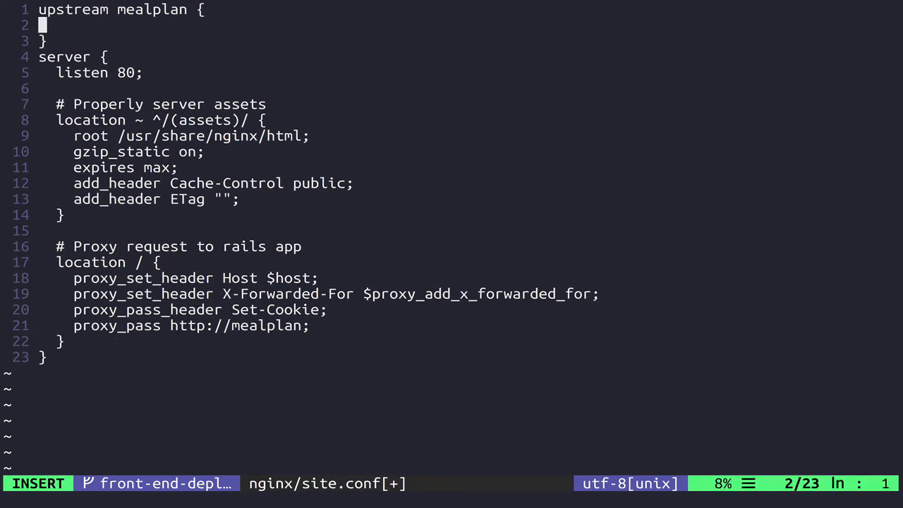
{"action": "type", "text": "server meal"}
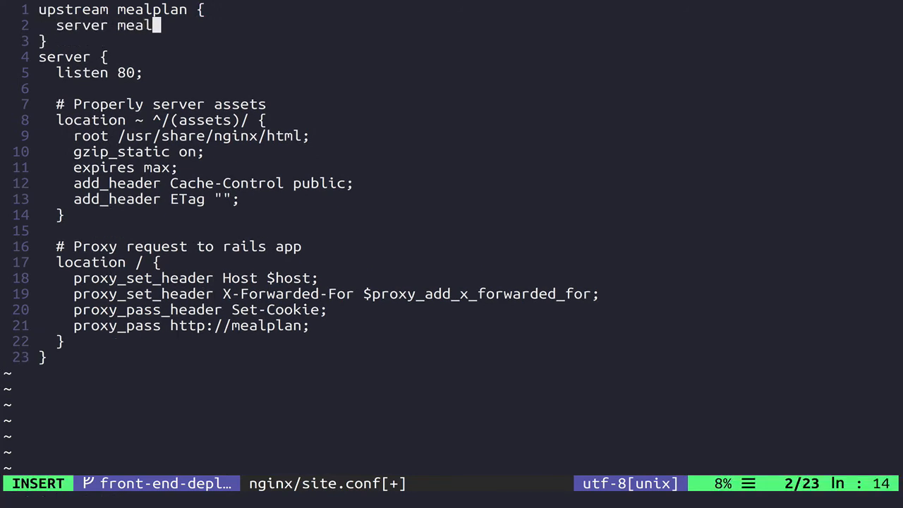
{"action": "type", "text": "plan;"}
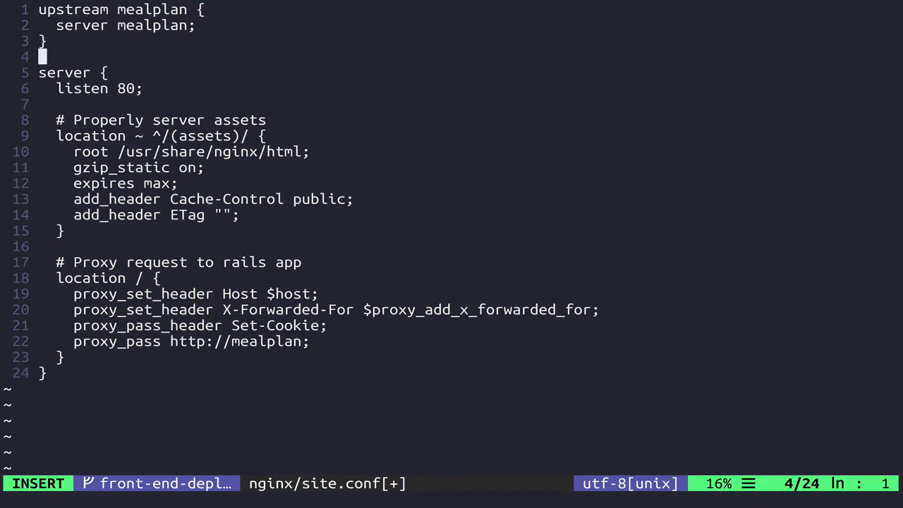
{"action": "key", "text": "Escape"}
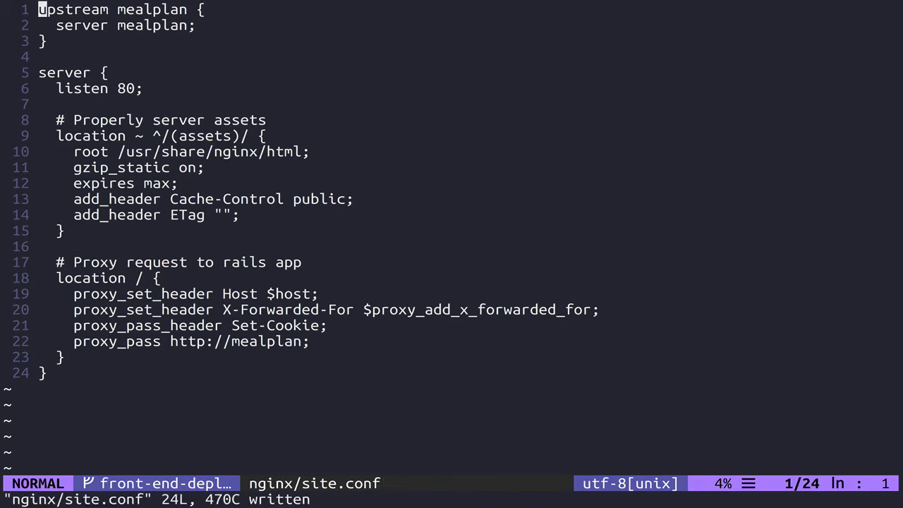
{"action": "type", "text": ":wq"}
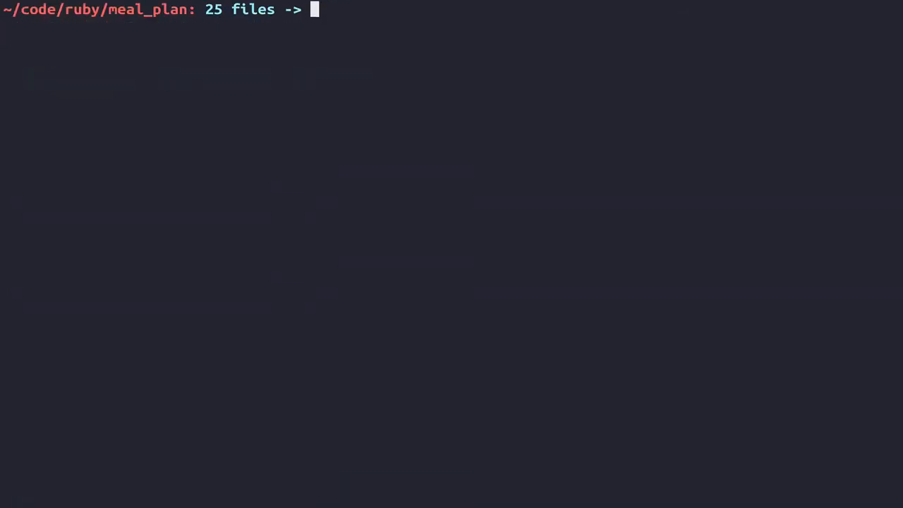
Step: Run eval $(minikube docker-env) so Docker commands use minikube's daemon
{"action": "type", "text": "eval"}
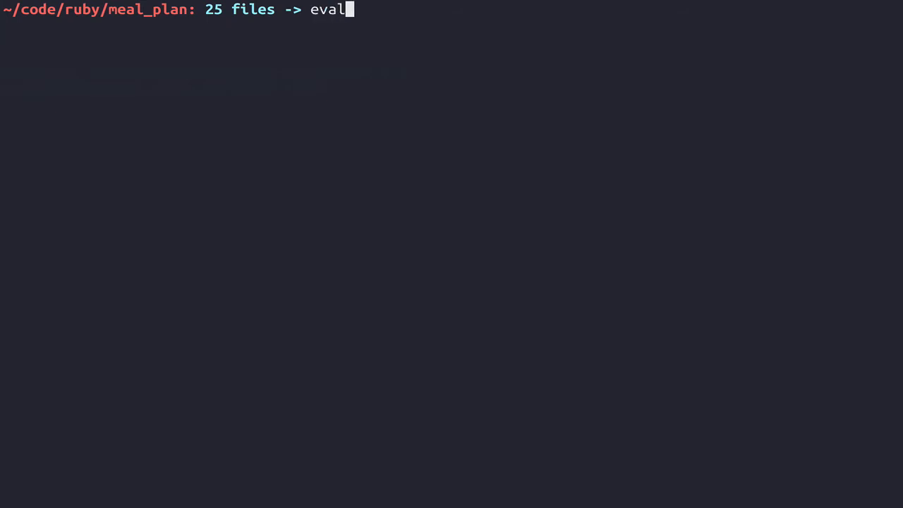
{"action": "type", "text": "$("}
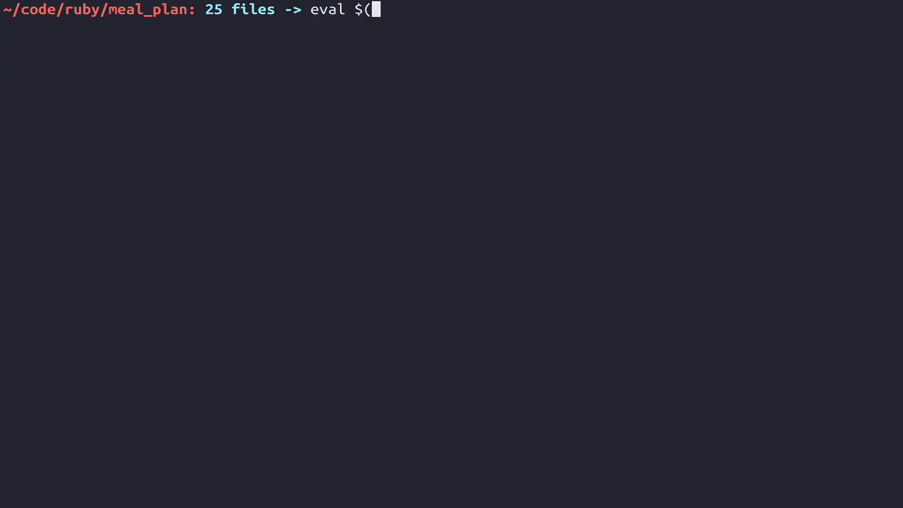
{"action": "type", "text": "mini"}
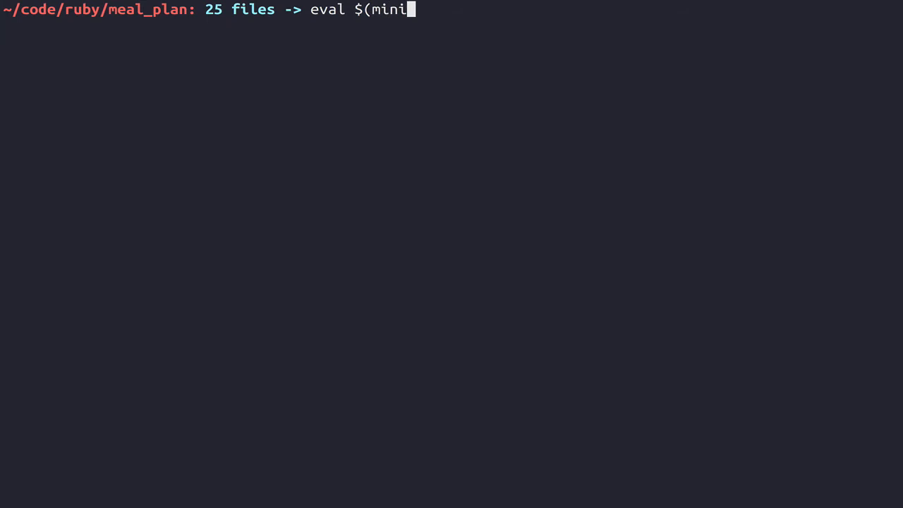
{"action": "type", "text": "kube --"}
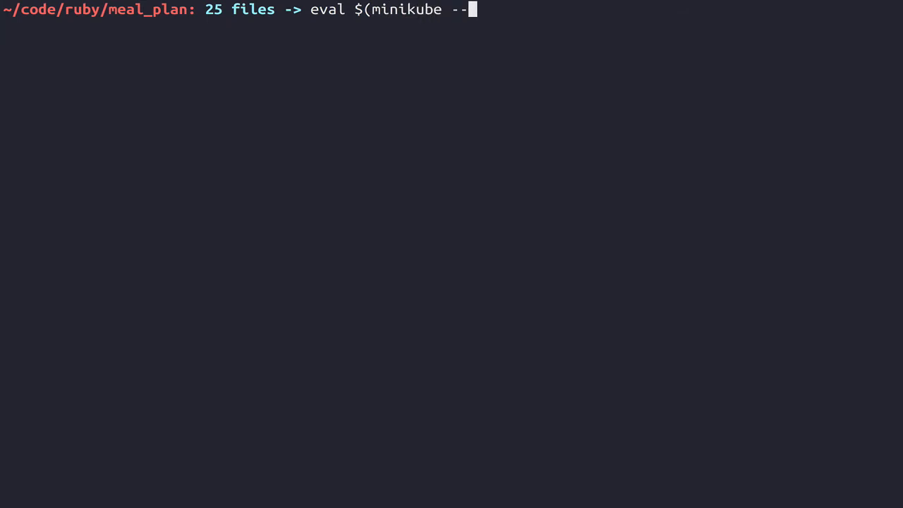
{"action": "type", "text": "docker-env"}
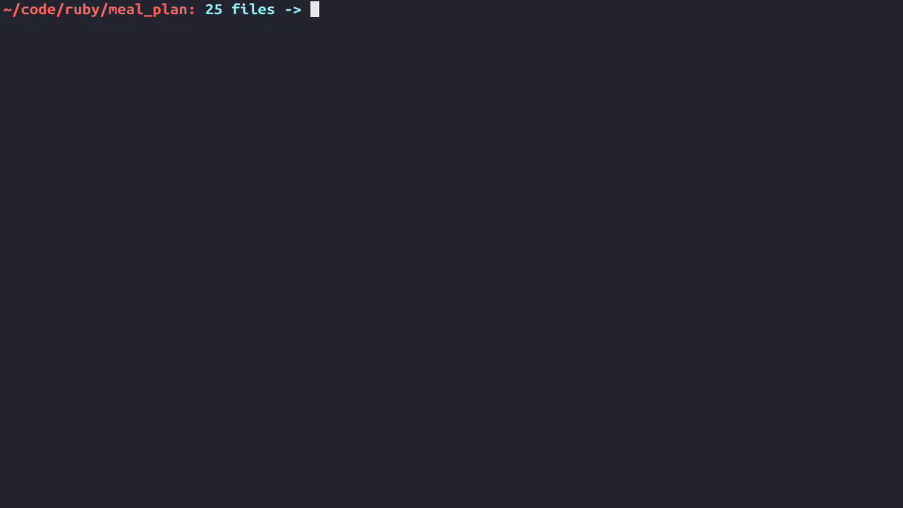
Step: Run the mistyped 'docker built -t coderjourney/mealplan-frontend:1.0.0 nginx/', which prints Docker's help
{"action": "type", "text": "docker built -"}
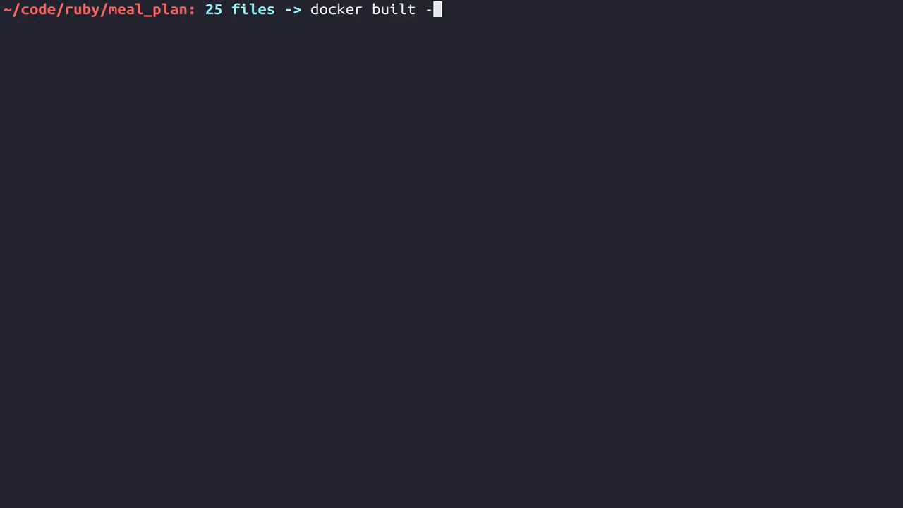
{"action": "type", "text": "t"}
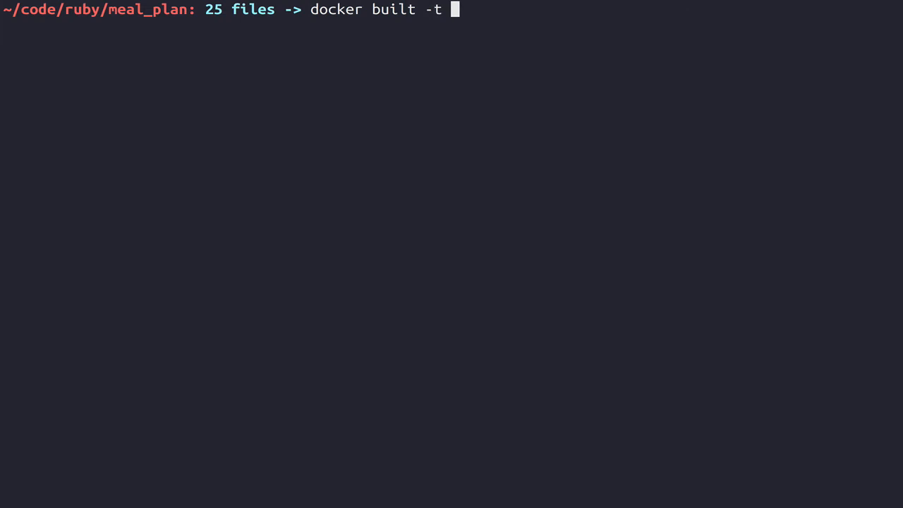
{"action": "type", "text": "coderj"}
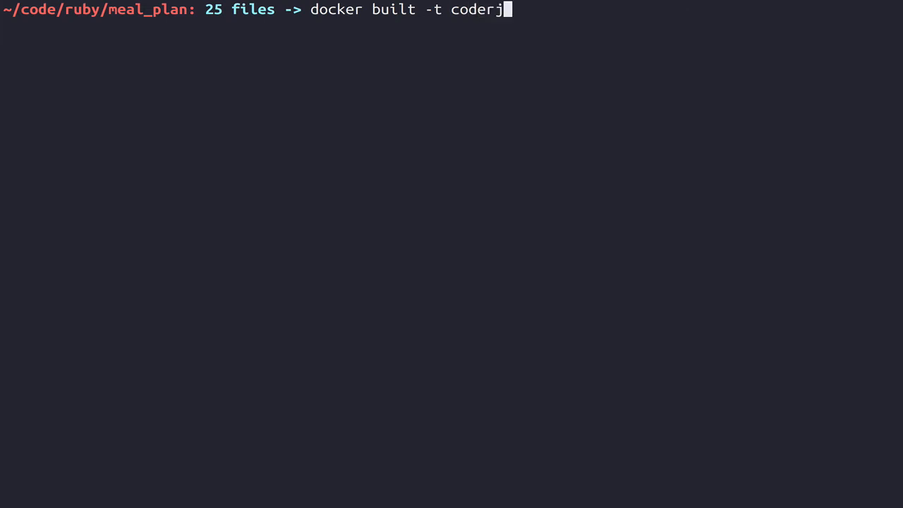
{"action": "type", "text": "ourney/meal"}
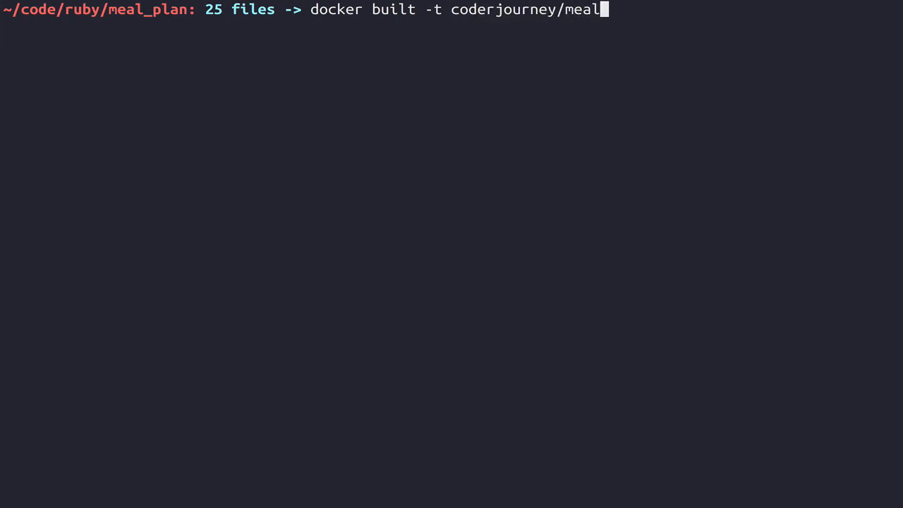
{"action": "type", "text": "plan-fron"}
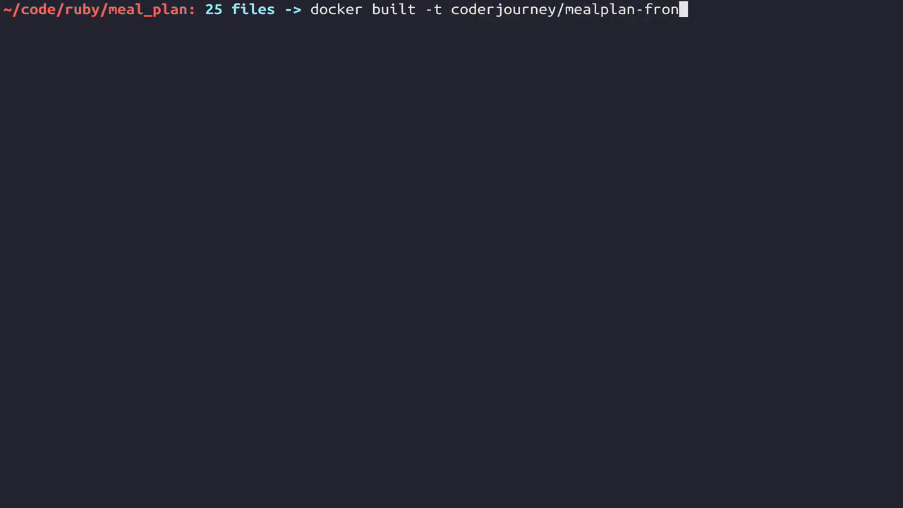
{"action": "type", "text": "tend"}
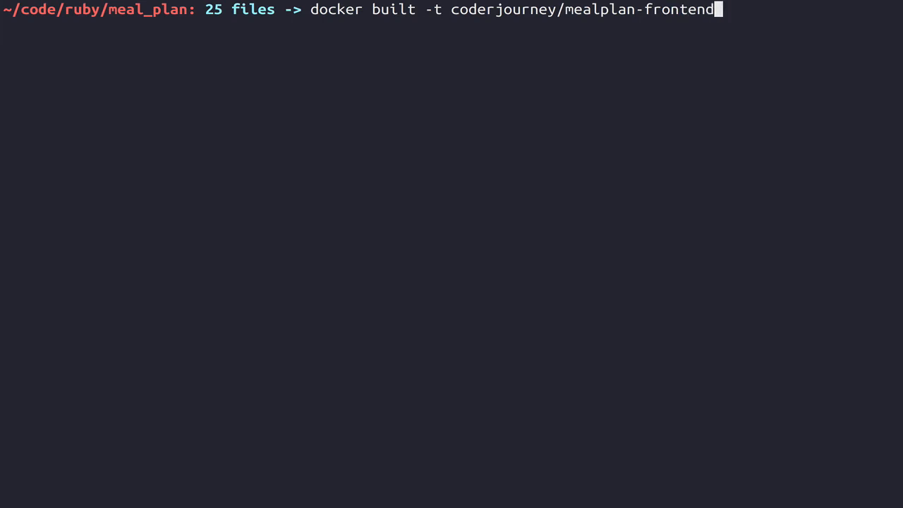
{"action": "type", "text": ":1.0."}
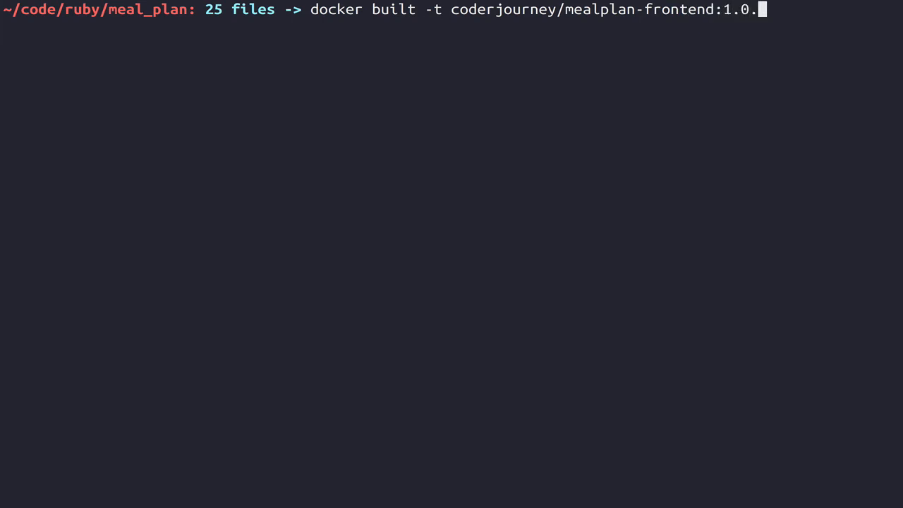
{"action": "type", "text": "0"}
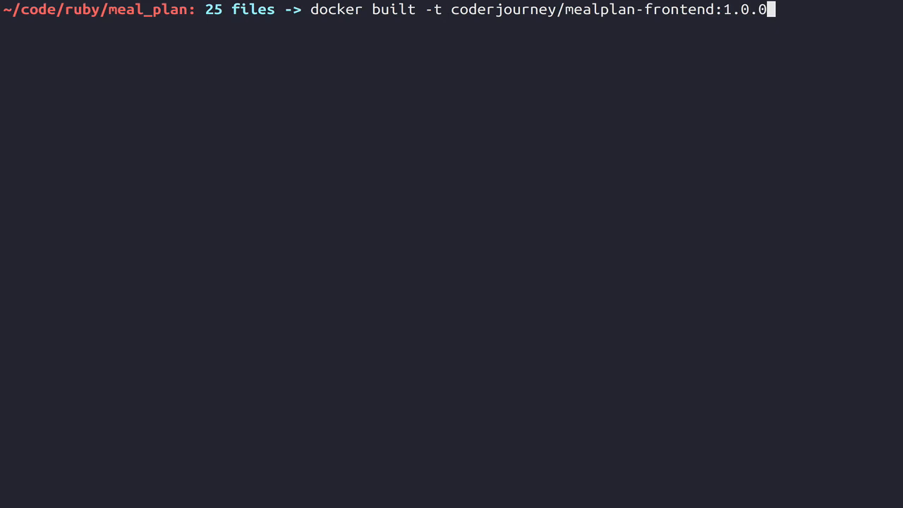
{"action": "type", "text": "nginx/"}
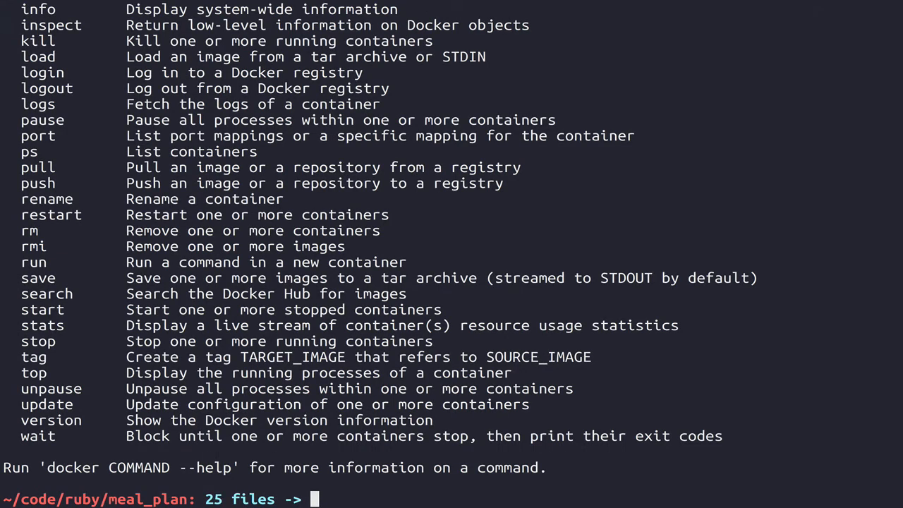
{"action": "type", "text": "docker built -t coderjourney/mealplan-frontend:1.0.0 nginx/"}
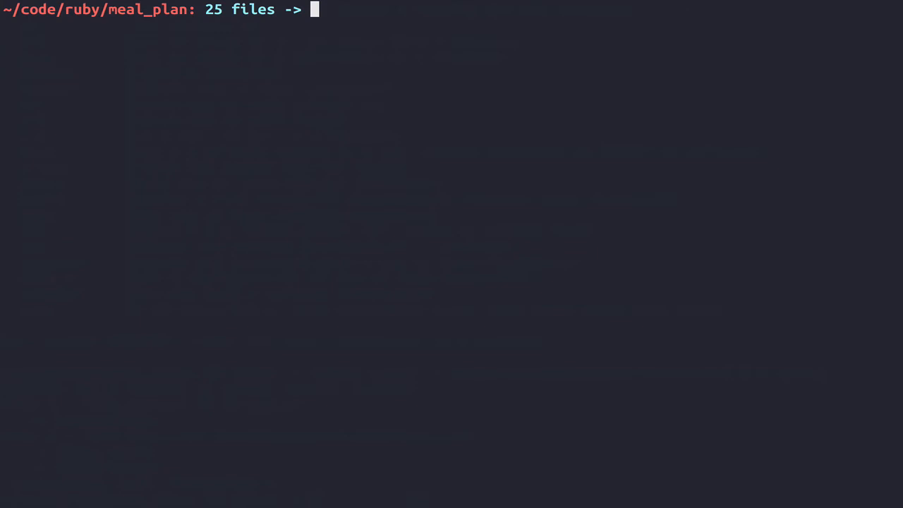
Step: Open deployments/frontend.yml in Vim using tab completion
{"action": "type", "text": "vim"}
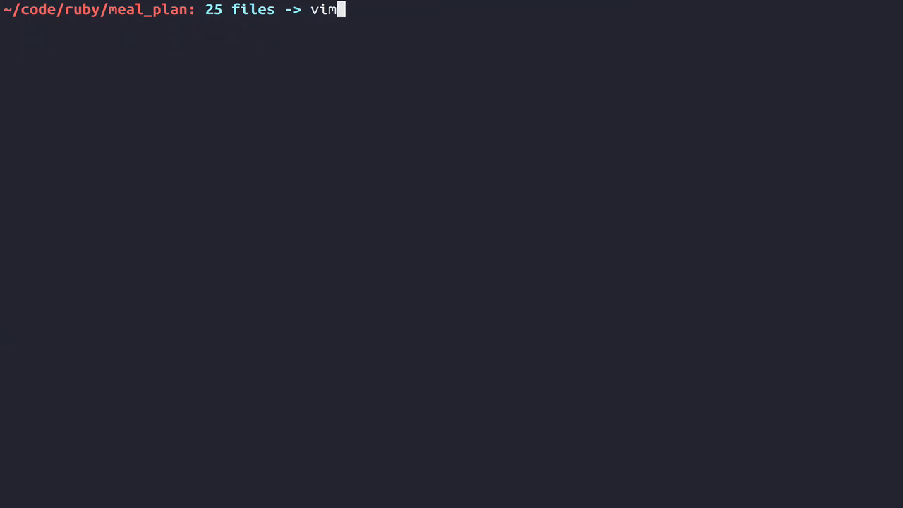
{"action": "type", "text": "deployments/"}
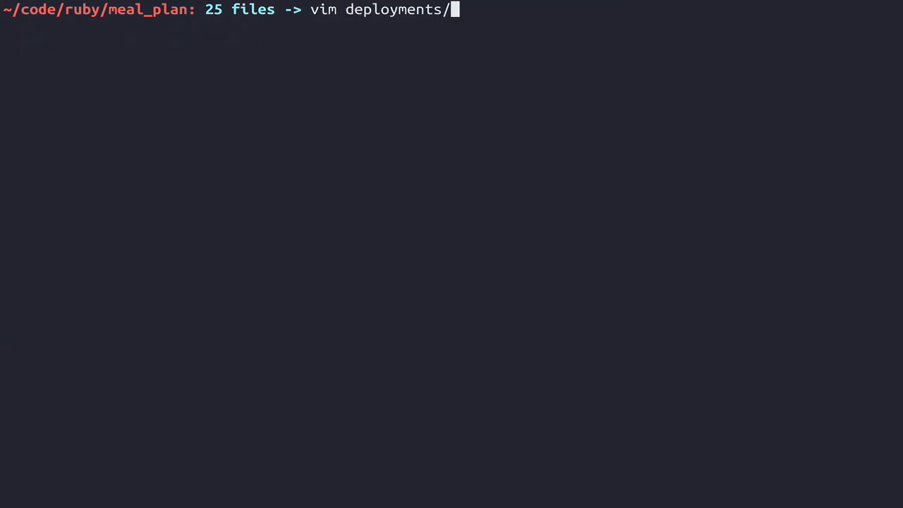
{"action": "type", "text": "fron"}
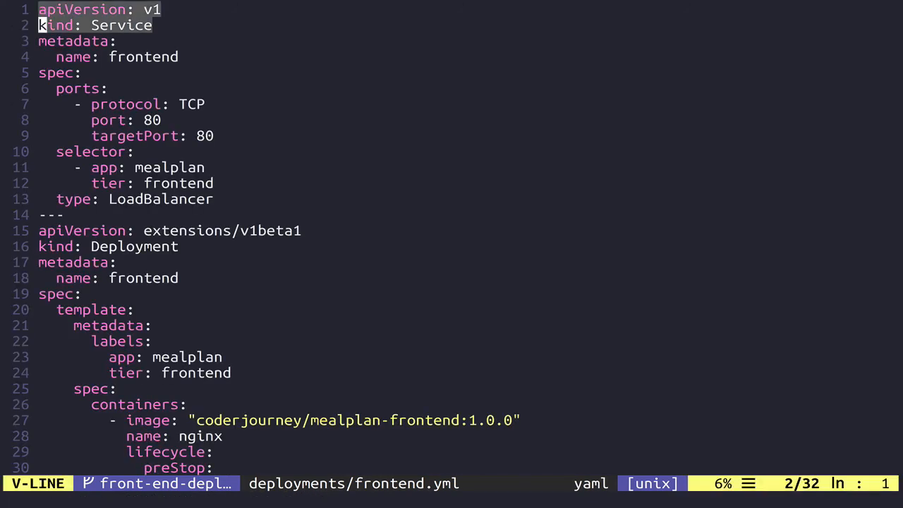
Step: Review the labels and preStop lifecycle blocks in frontend.yml, then save and quit with :wq
{"action": "key", "text": "Escape"}
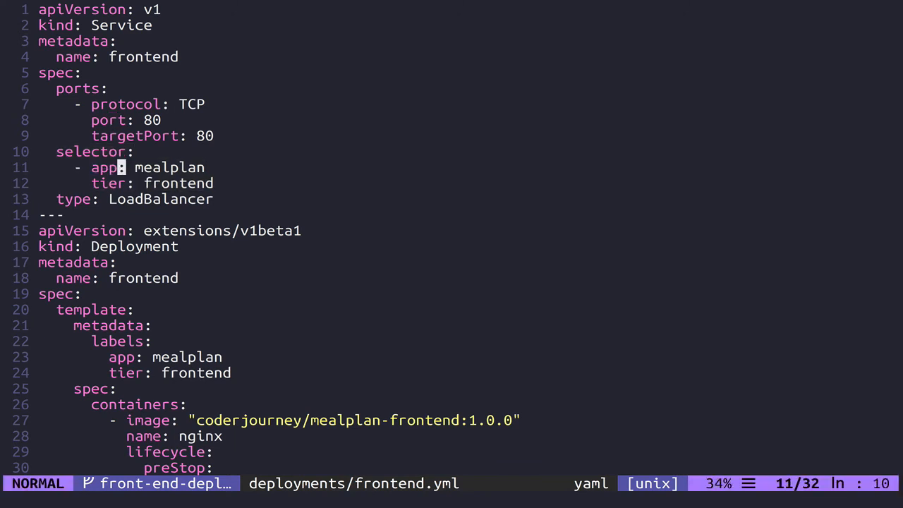
{"action": "key", "text": "j"}
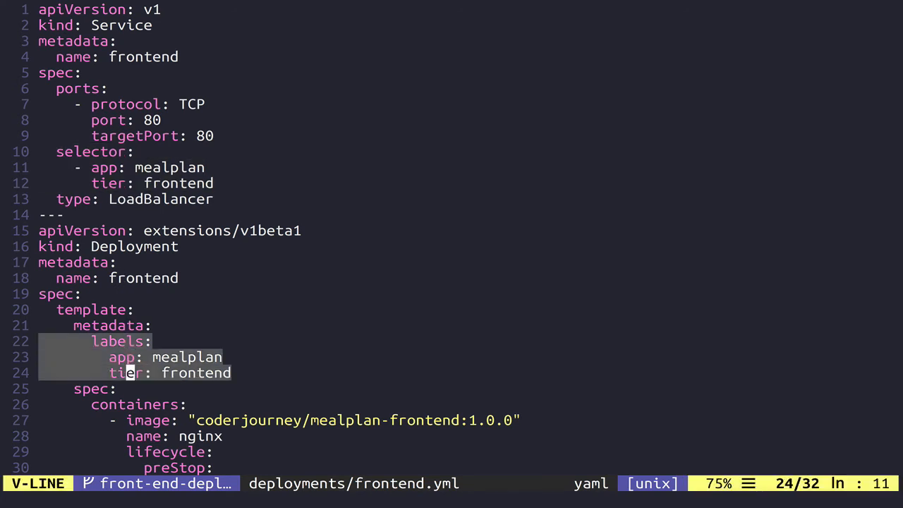
{"action": "key", "text": "Escape"}
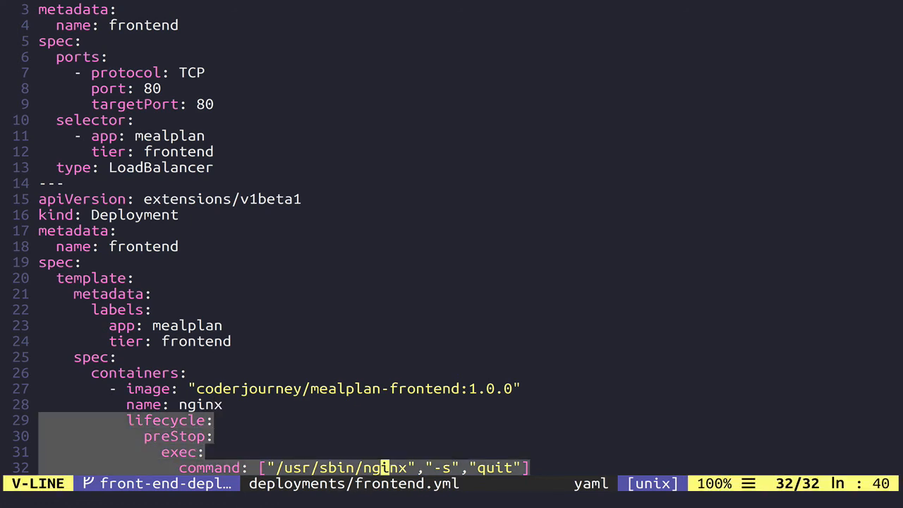
{"action": "key", "text": "Escape"}
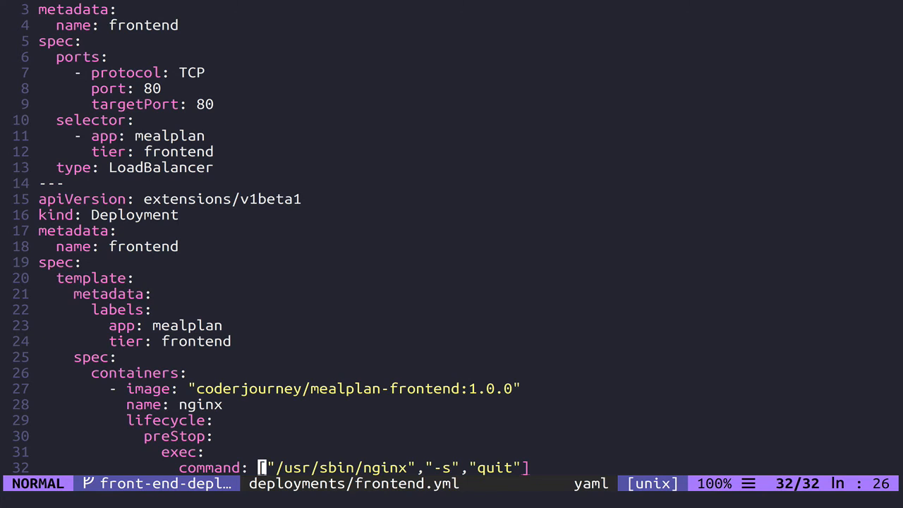
{"action": "type", "text": ":wq"}
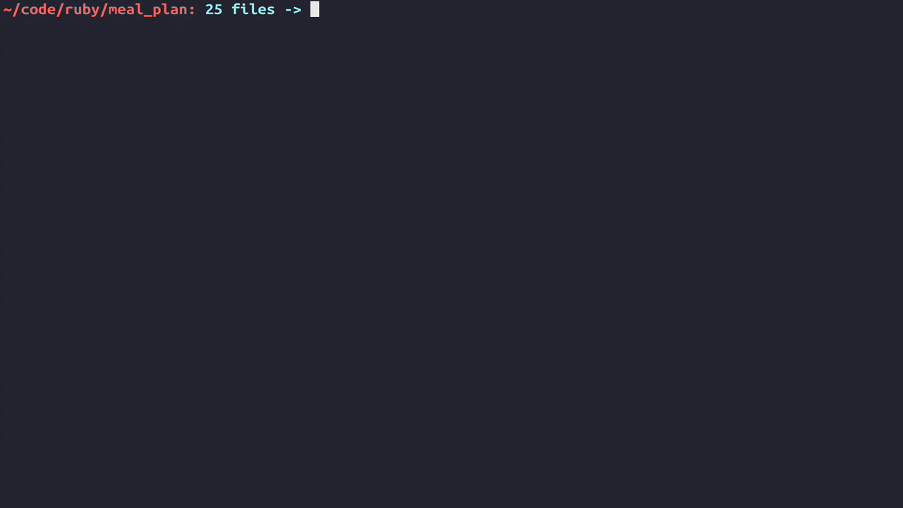
Step: Run kubectl create -f deployments/frontend.yml, inspect the Service selector error, and reopen the file in Vim
{"action": "type", "text": "kubectl cre"}
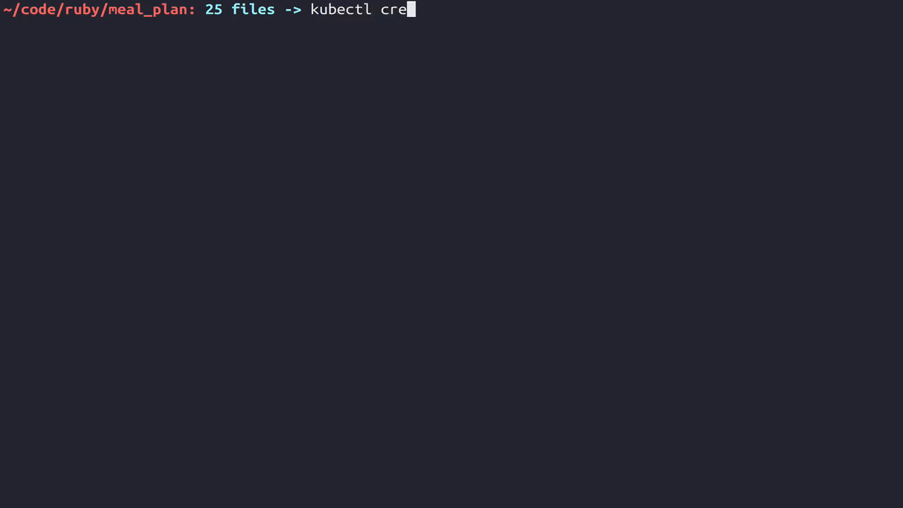
{"action": "type", "text": "ate -f deployments/"}
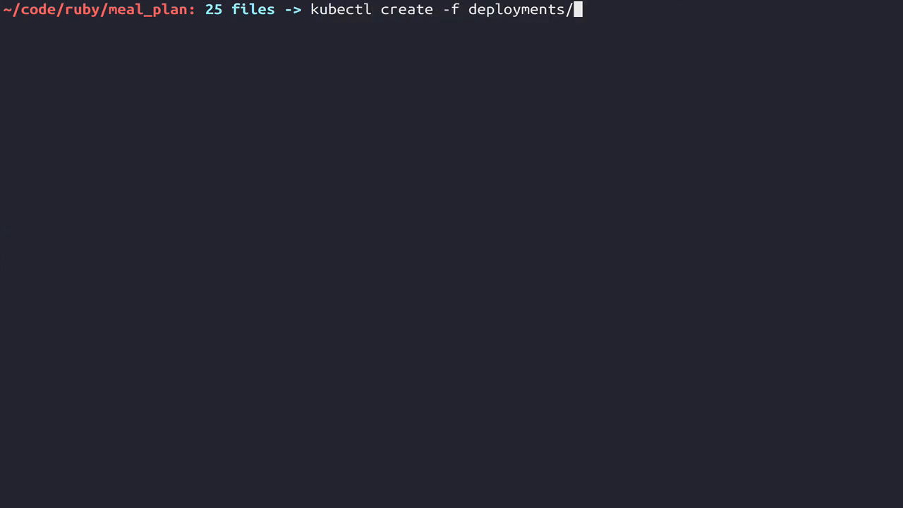
{"action": "type", "text": "frontend.yml"}
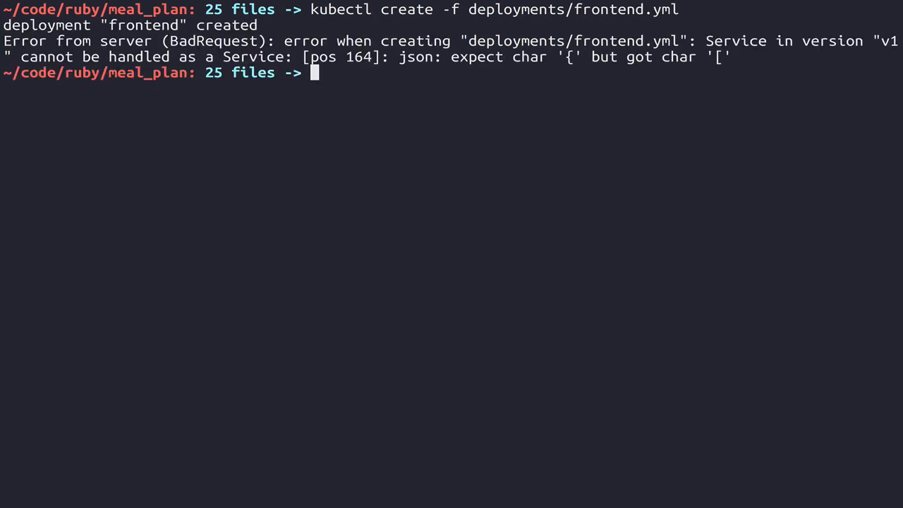
{"action": "double_click", "coordinate": [42, 24]}
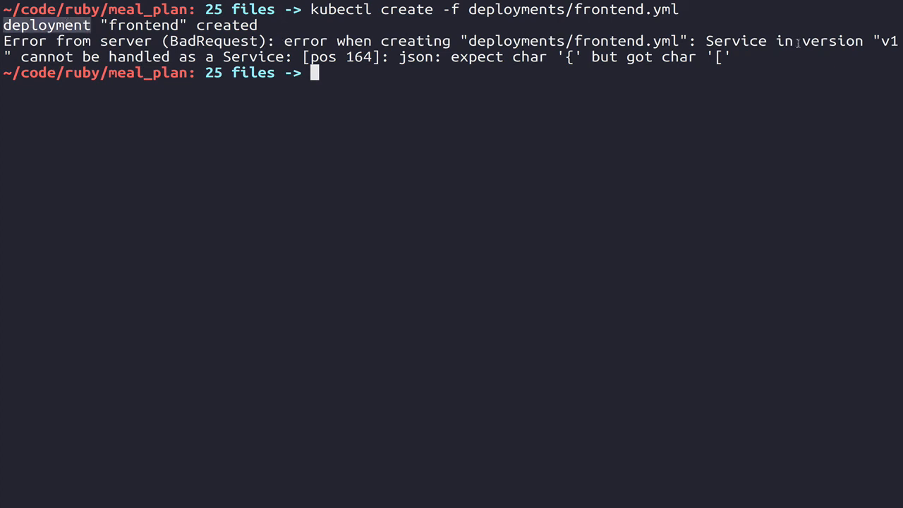
{"action": "mouse_move", "coordinate": [221, 58]}
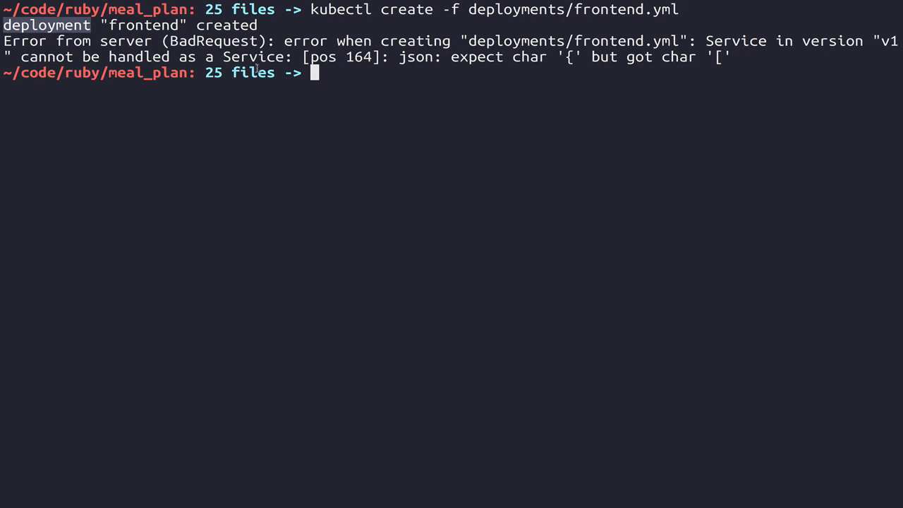
{"action": "type", "text": "vim deployments/frontend.yml"}
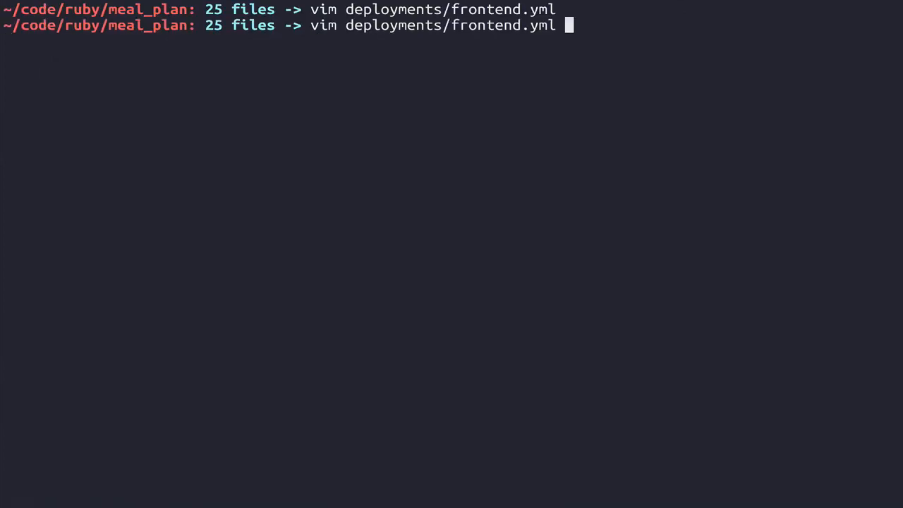
Step: Rerun kubectl create -f deployments/frontend.yml to create the frontend service, then clear the screen
{"action": "type", "text": "kubectl create -f deployments/frontend.yml"}
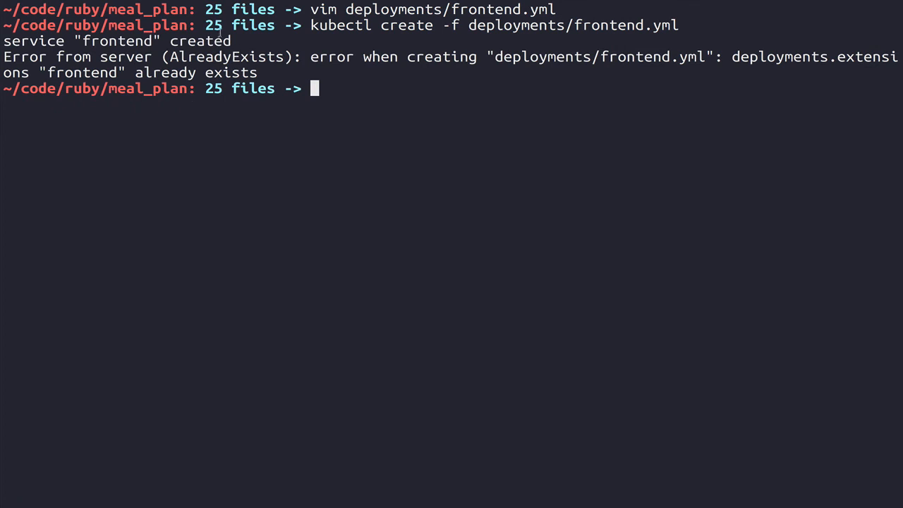
{"action": "mouse_move", "coordinate": [584, 114]}
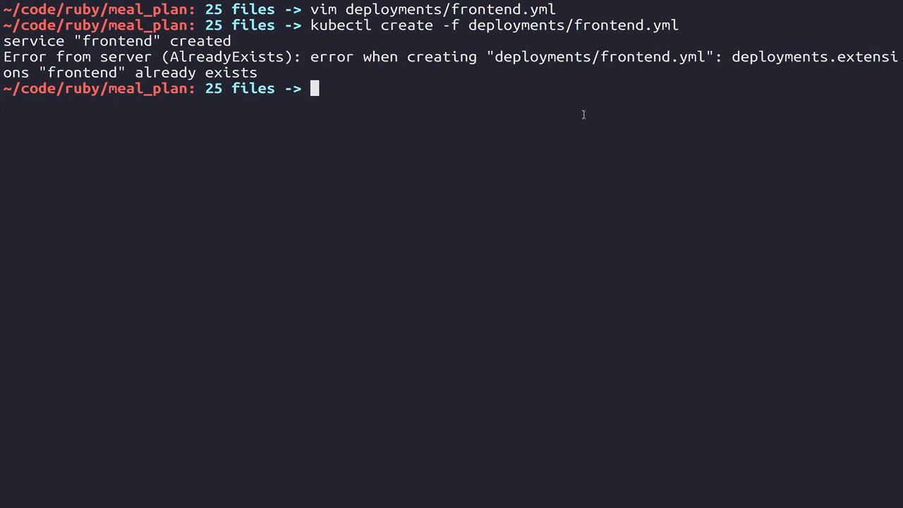
{"action": "key", "text": "ctrl+l"}
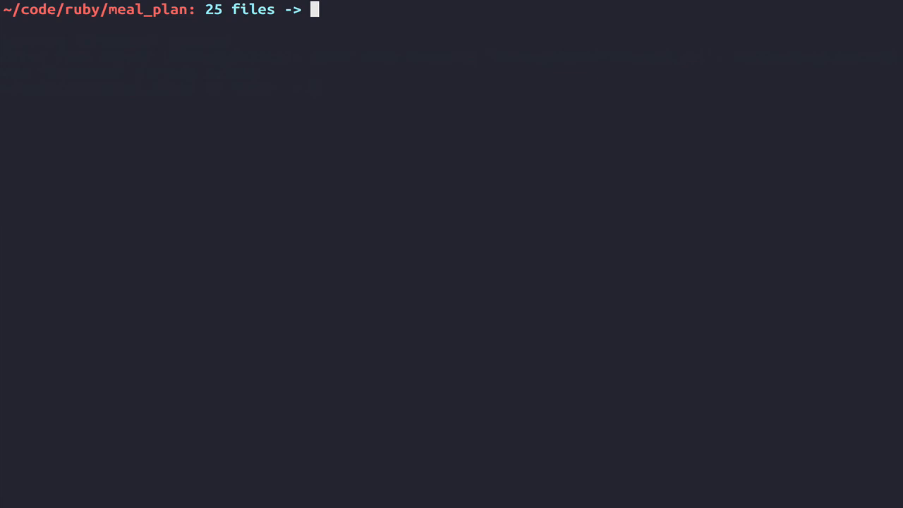
{"action": "type", "text": "minikube"}
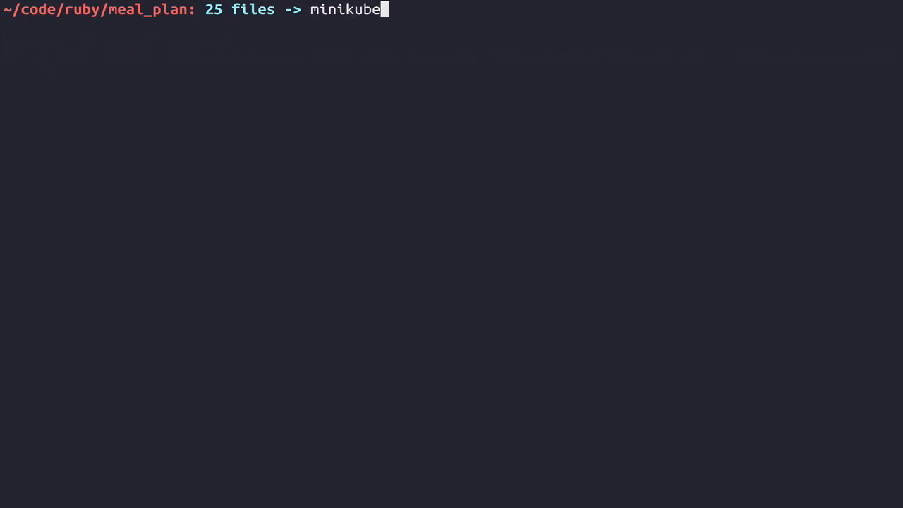
{"action": "type", "text": "service"}
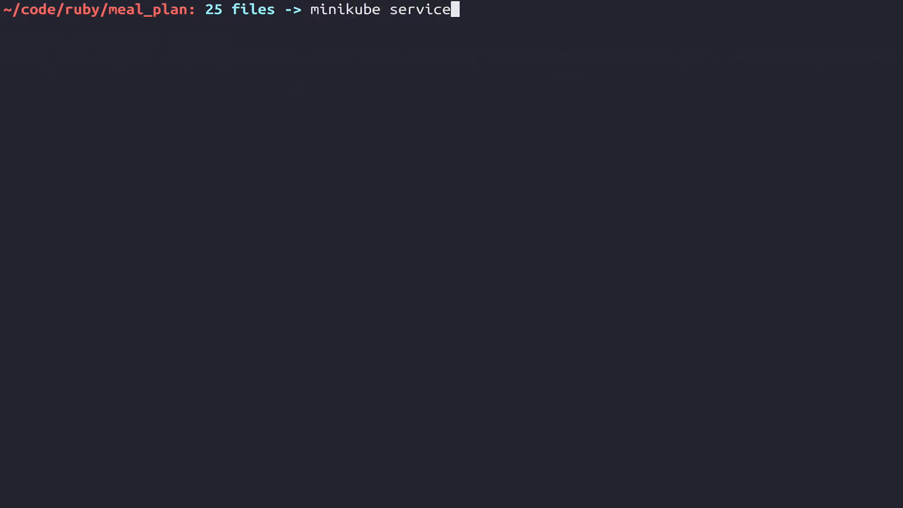
{"action": "type", "text": "frontend --url"}
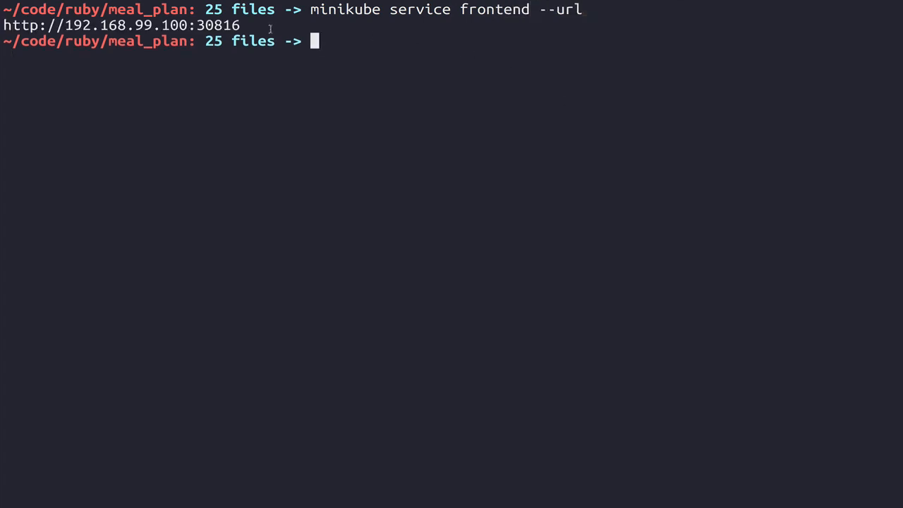
{"action": "left_click_drag", "start_coordinate": [5, 26], "coordinate": [240, 25]}
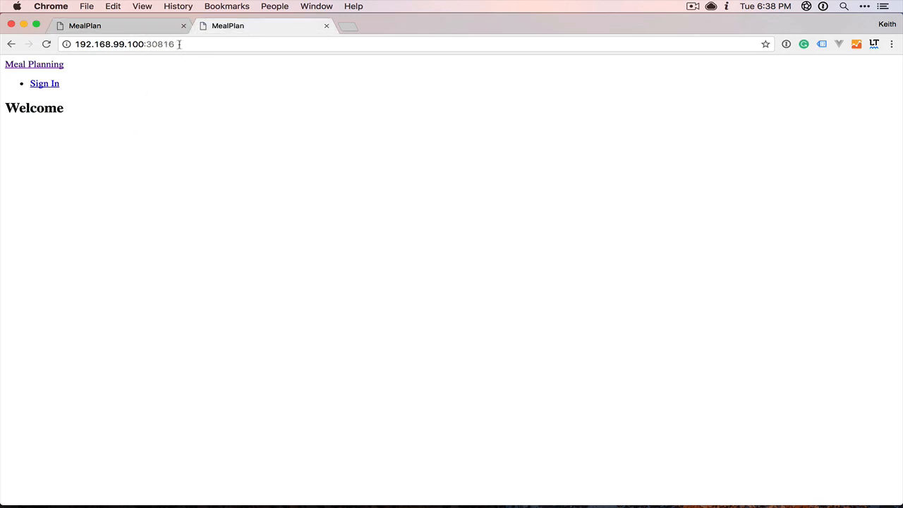
{"action": "mouse_move", "coordinate": [124, 58]}
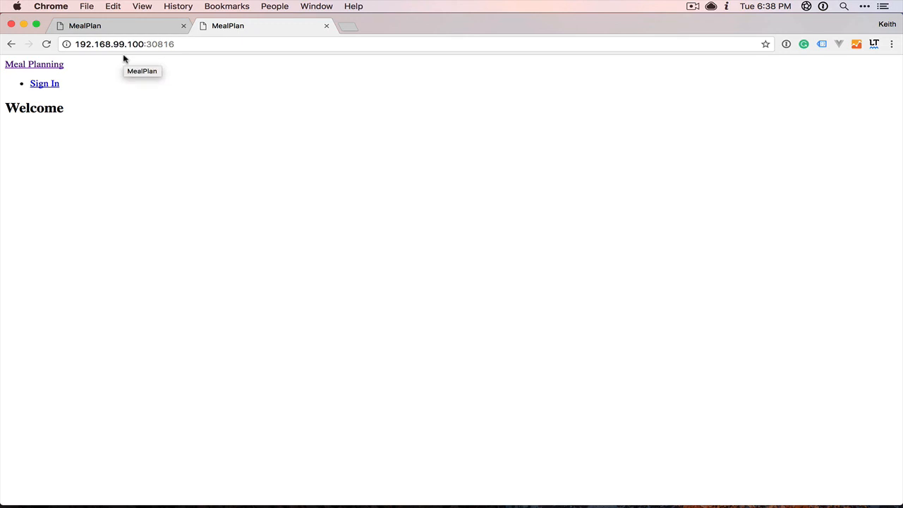
{"action": "mouse_move", "coordinate": [124, 59]}
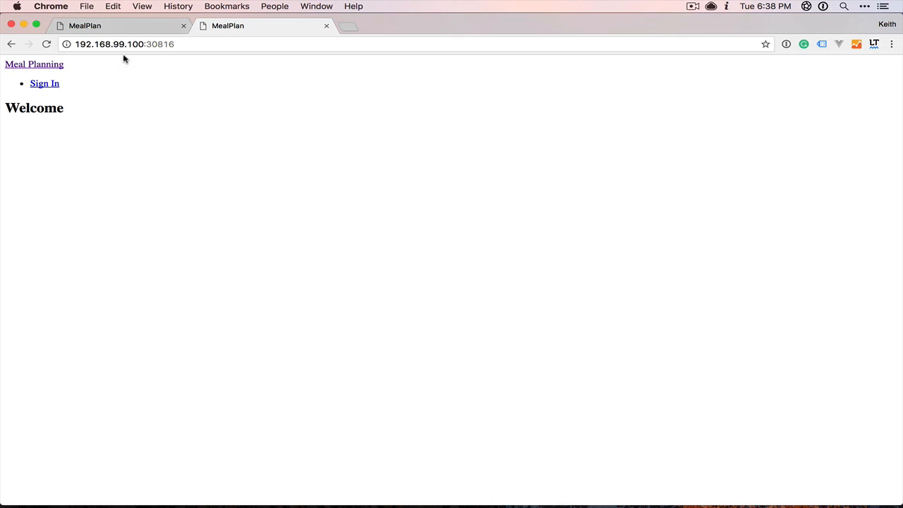